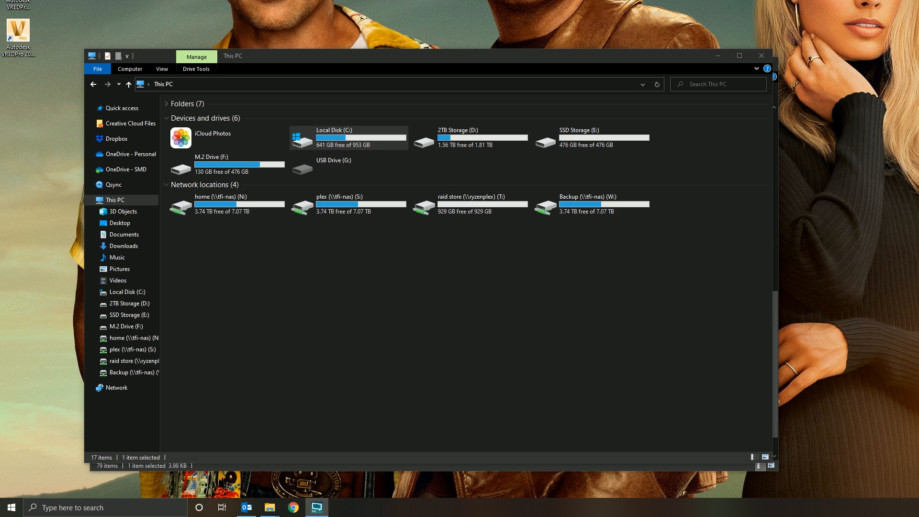
mouse_move(750, 173)
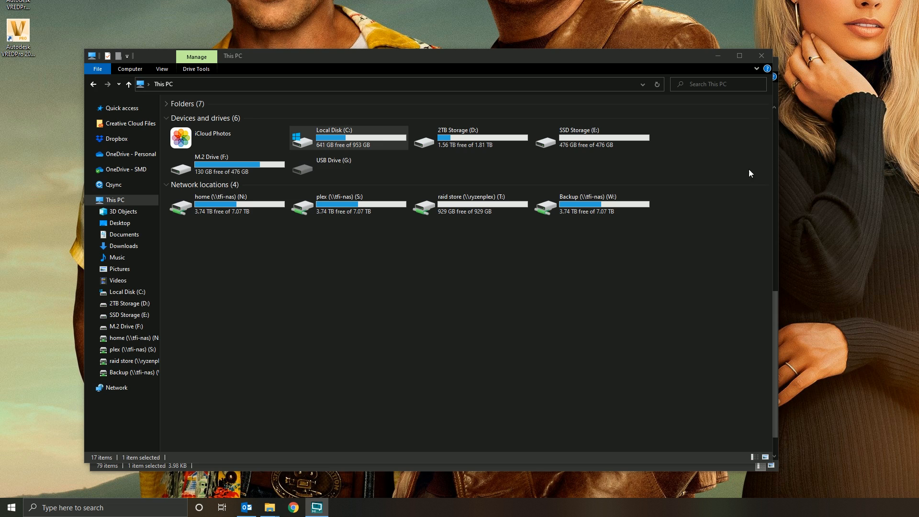
mouse_move(662, 208)
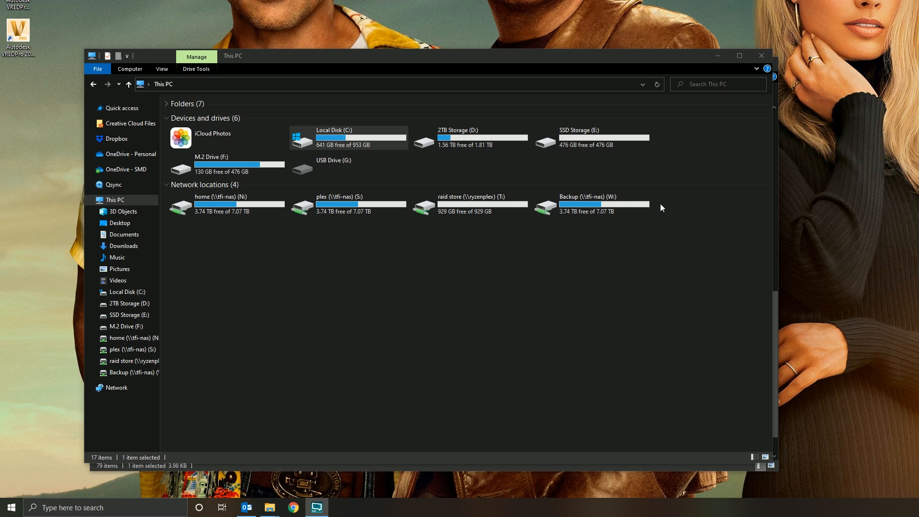
mouse_move(524, 236)
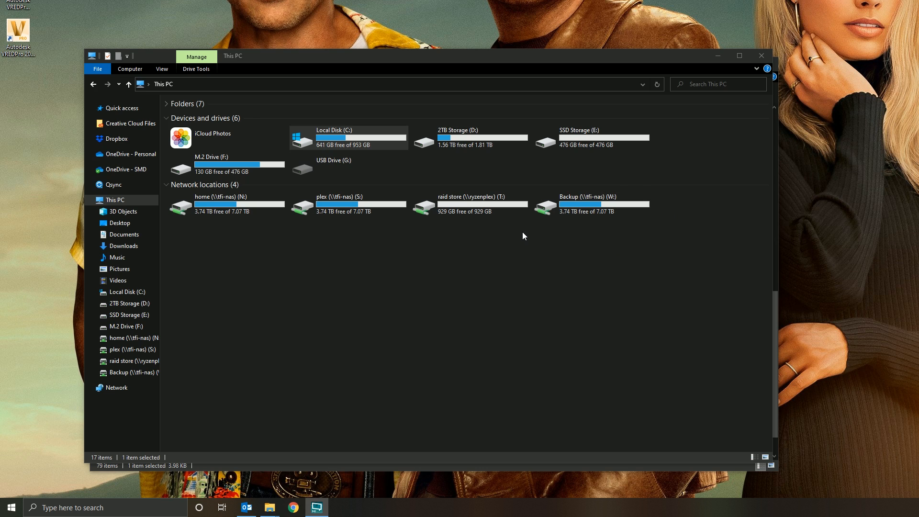
mouse_move(386, 75)
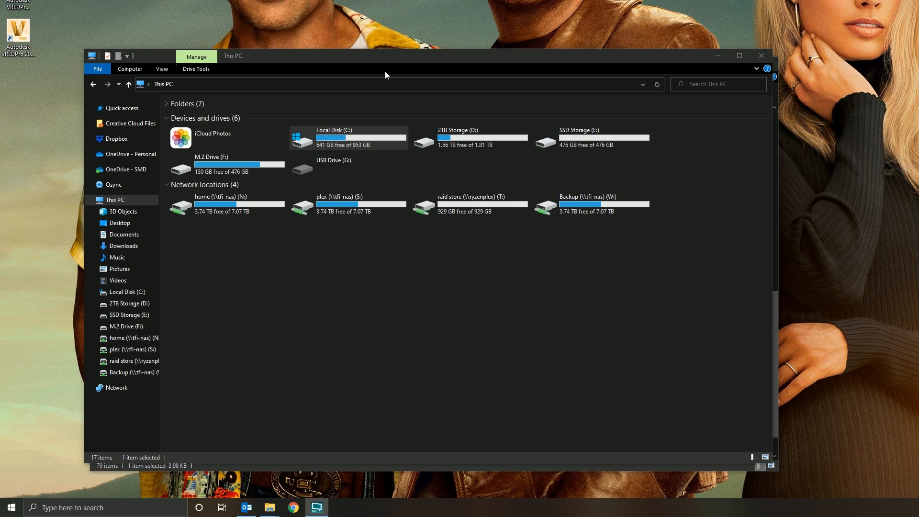
mouse_move(325, 155)
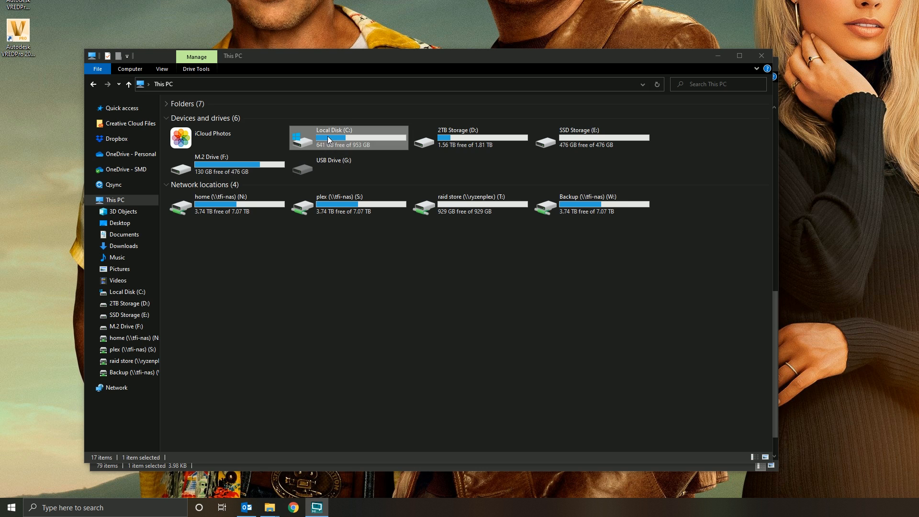
Show the right-click menus of Local Disk (C:) and the home (N:) network drive, revealing Inventor commands
right_click(335, 137)
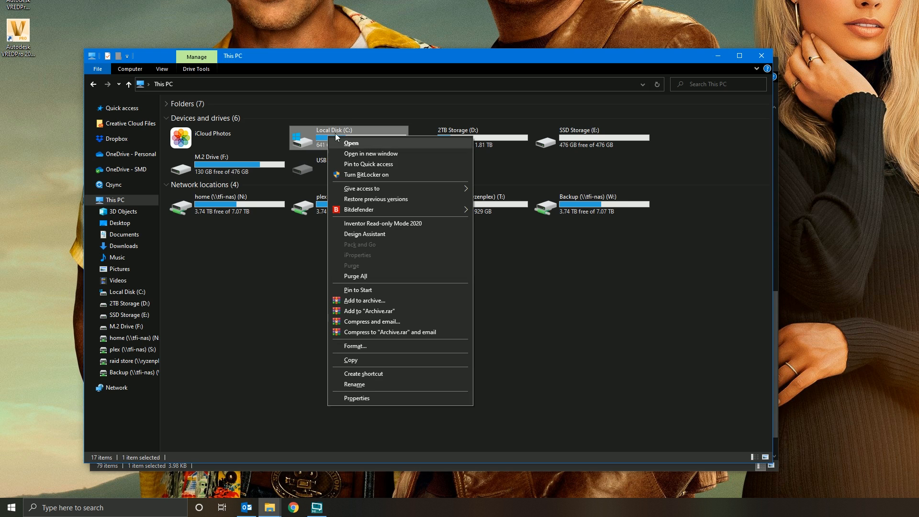
mouse_move(412, 111)
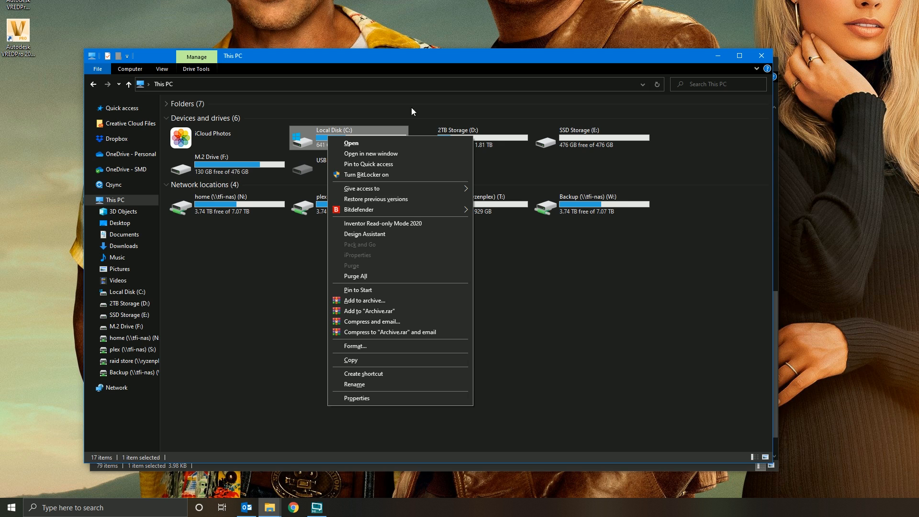
mouse_move(382, 145)
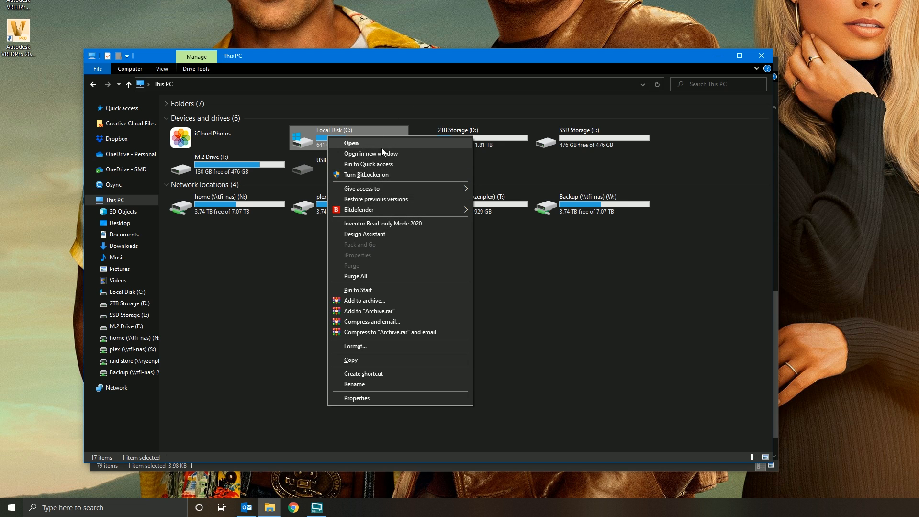
mouse_move(389, 301)
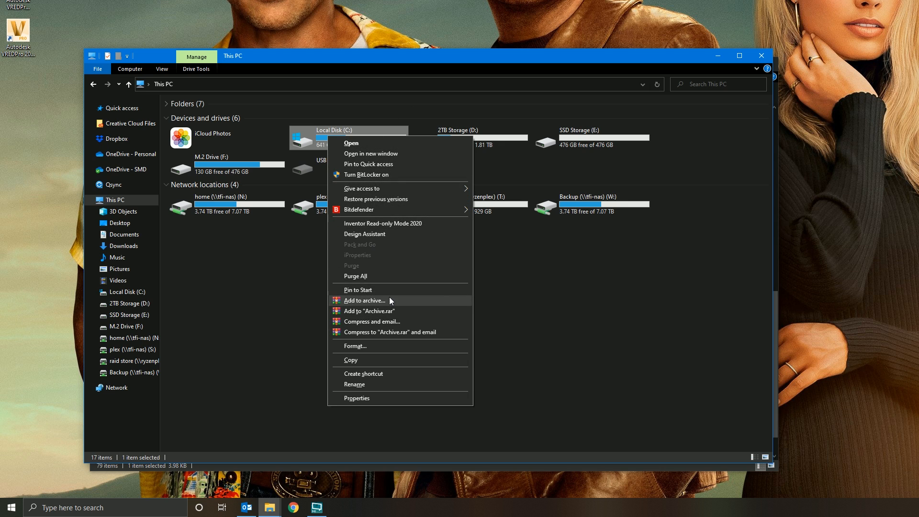
mouse_move(364, 374)
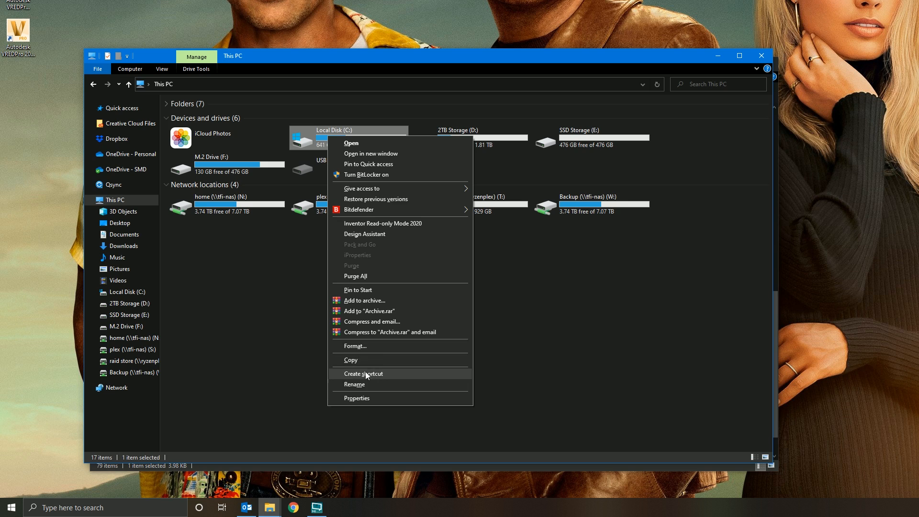
mouse_move(341, 228)
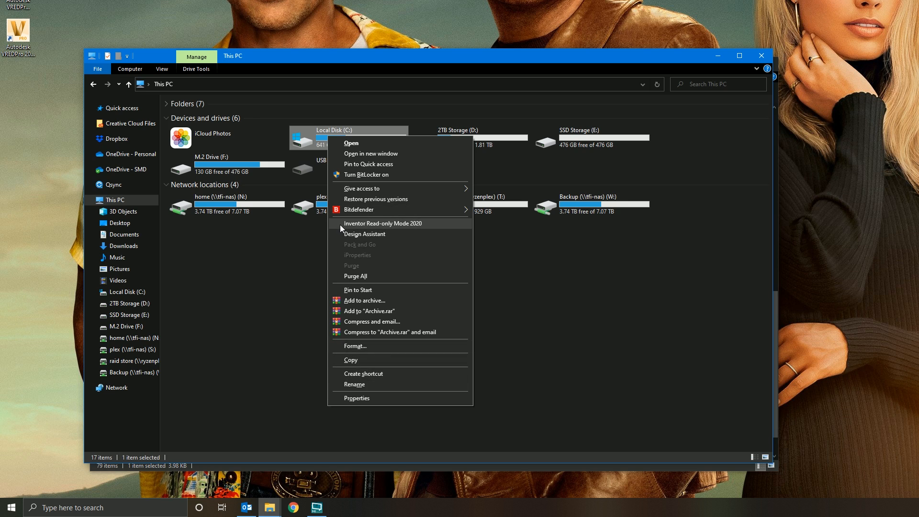
mouse_move(462, 224)
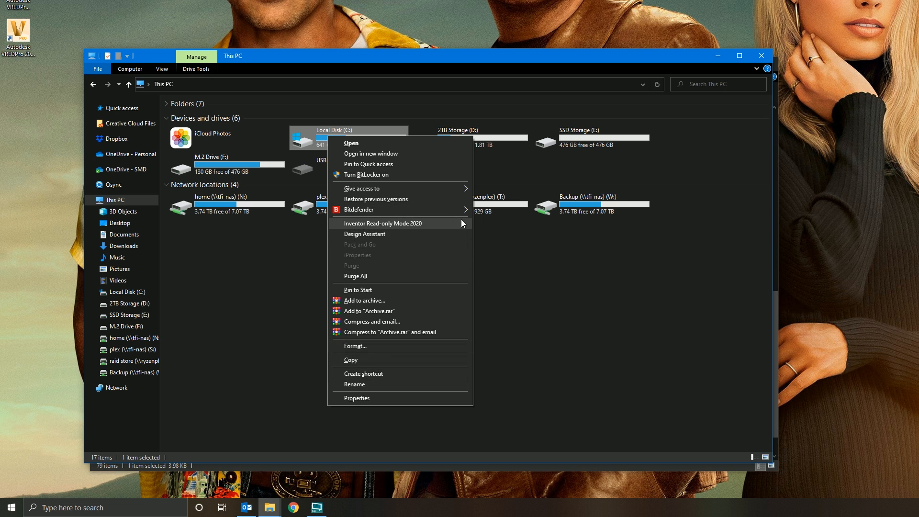
mouse_move(451, 232)
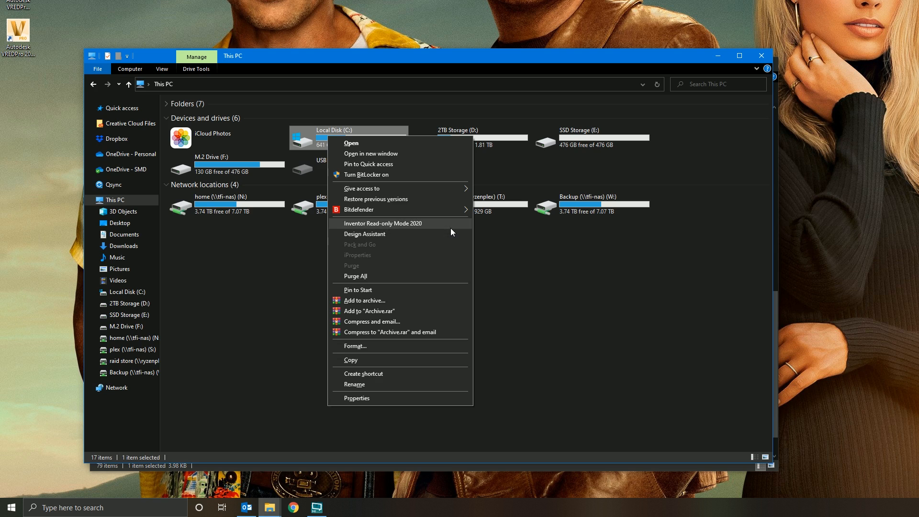
mouse_move(366, 278)
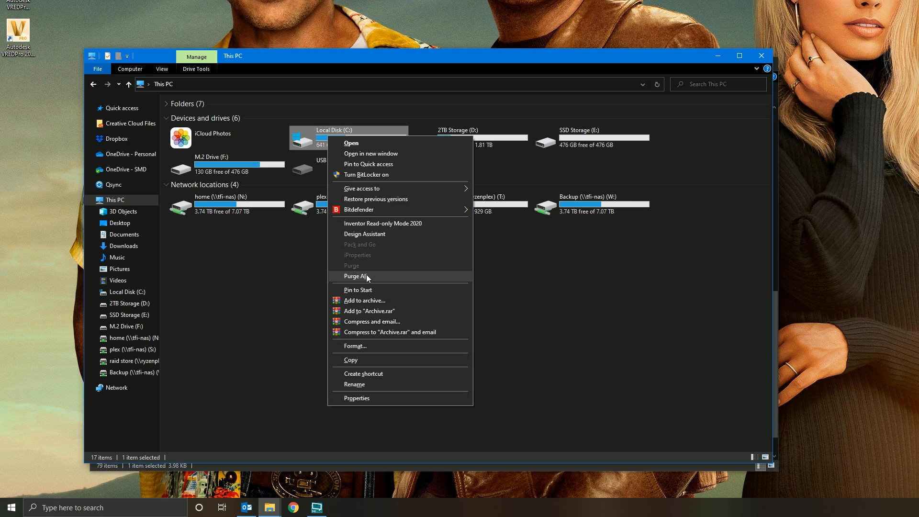
mouse_move(388, 237)
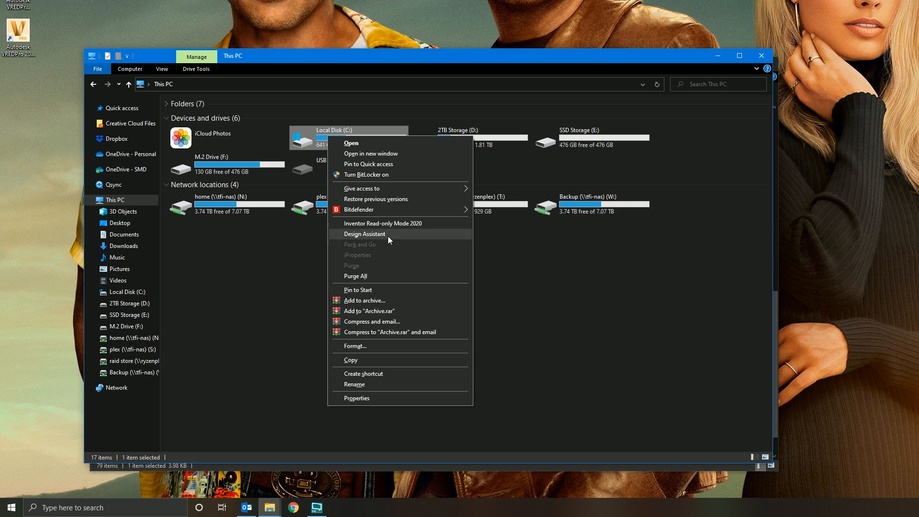
mouse_move(307, 143)
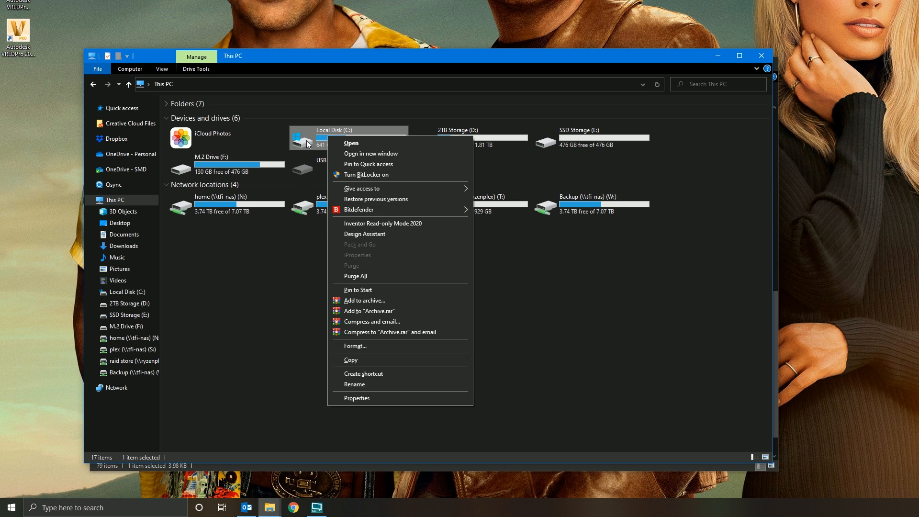
right_click(205, 203)
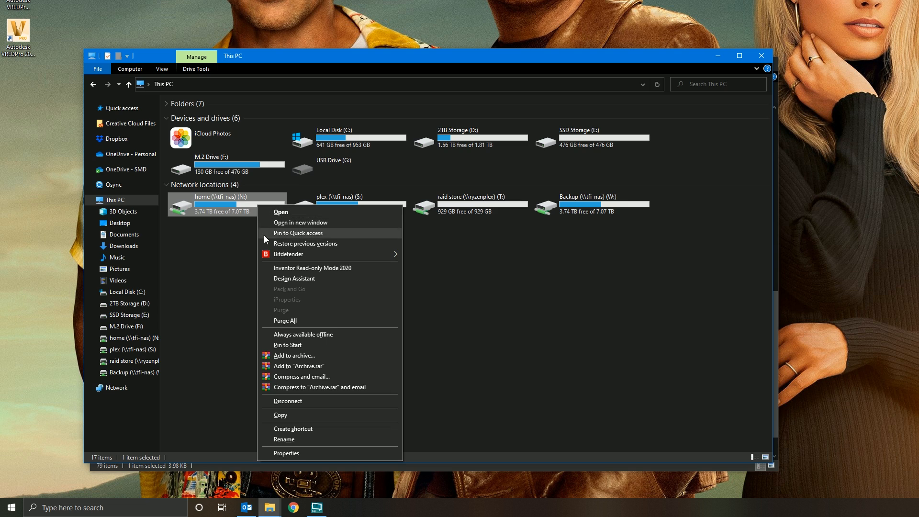
mouse_move(296, 279)
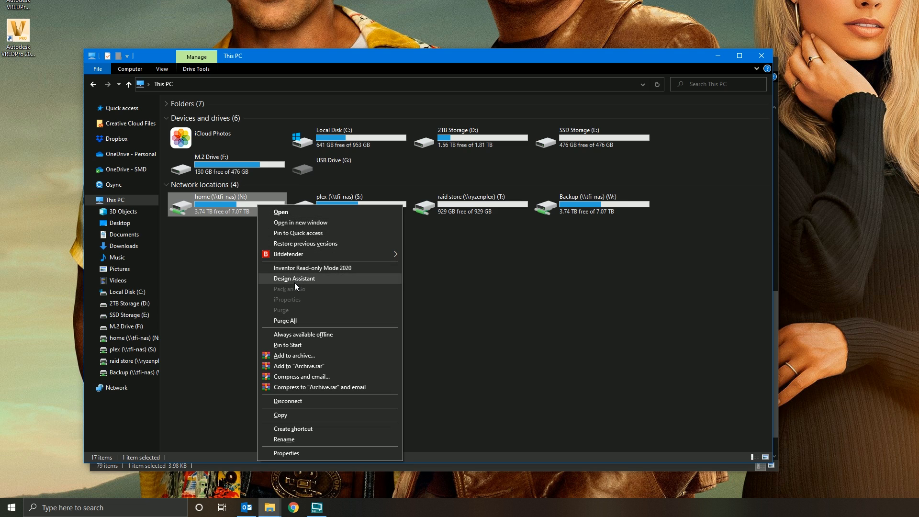
mouse_move(293, 268)
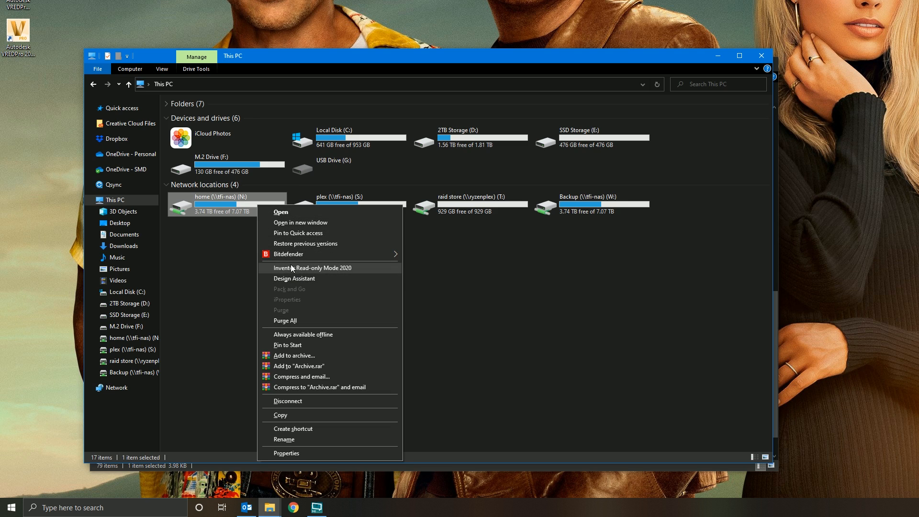
mouse_move(296, 279)
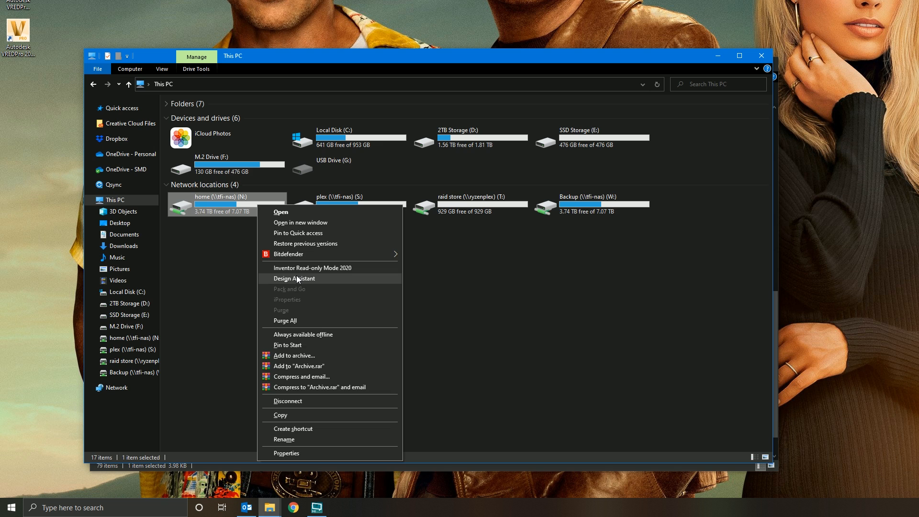
mouse_move(291, 292)
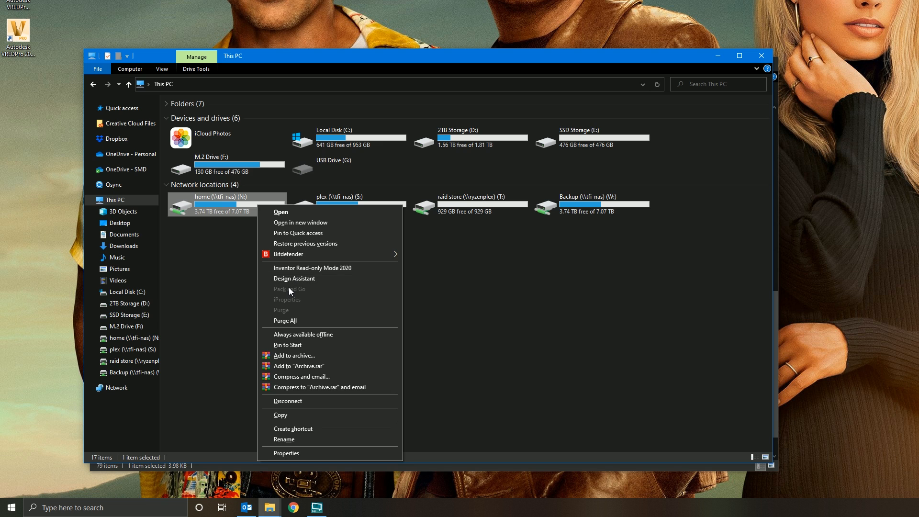
mouse_move(270, 72)
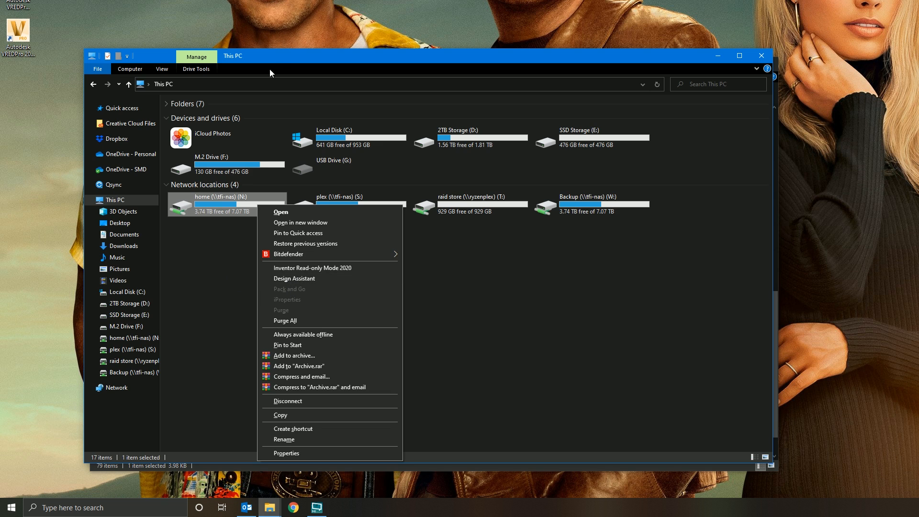
Switch to the 930 Valve Demo folder and show the right-click menu of Normally Closed.iam
left_click(280, 212)
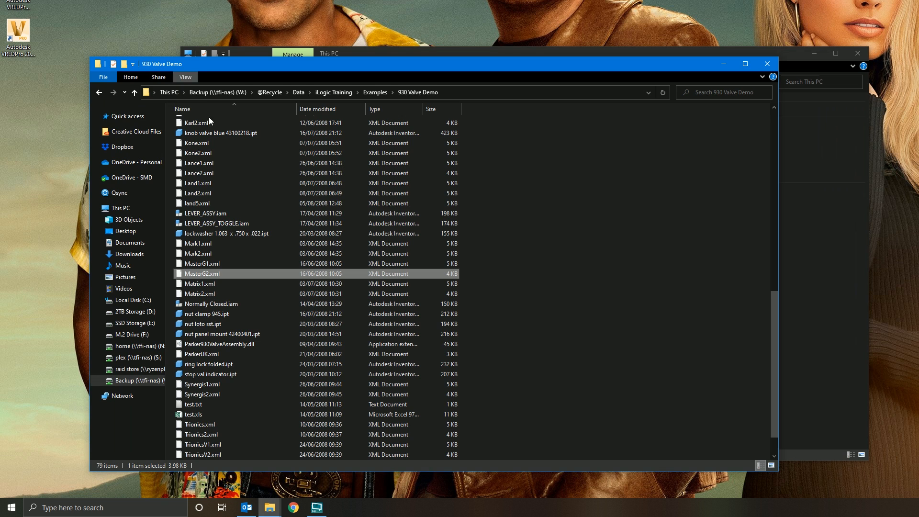
right_click(210, 303)
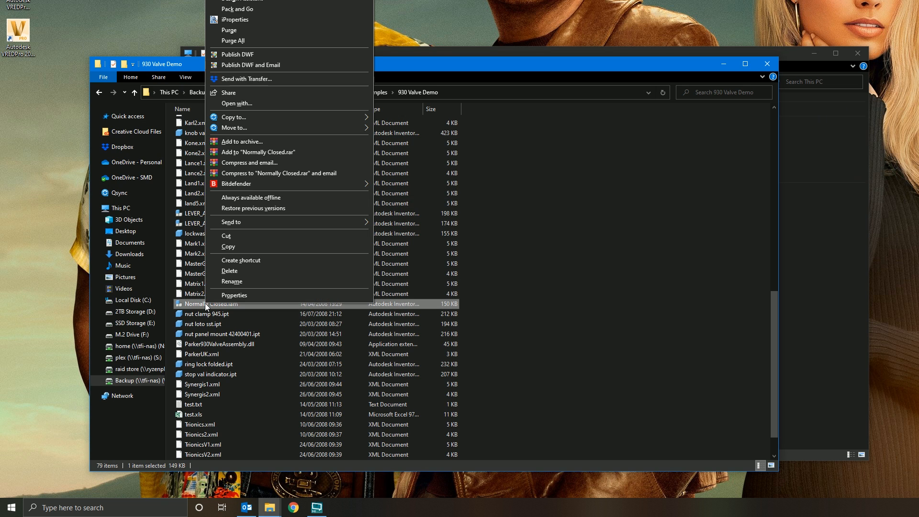
mouse_move(235, 19)
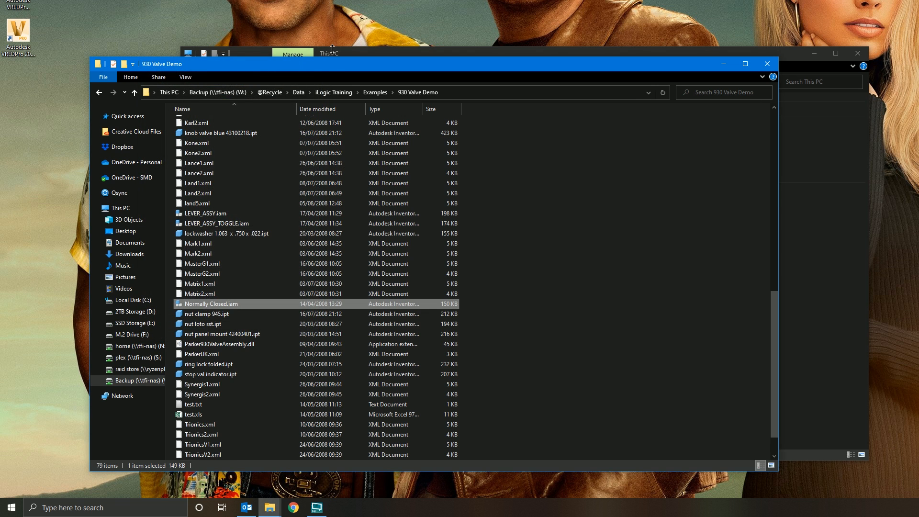
right_click(400, 135)
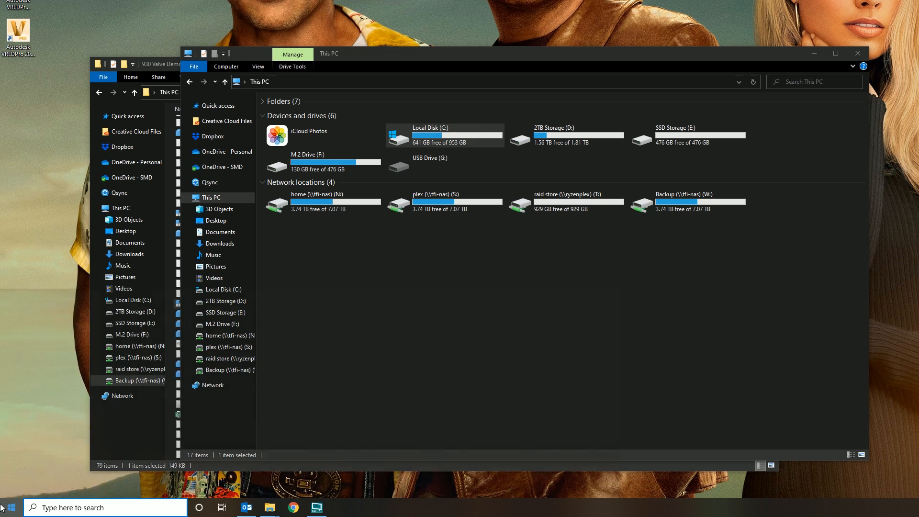
Launch Registry Editor from the Start menu with regedit
type("regedit")
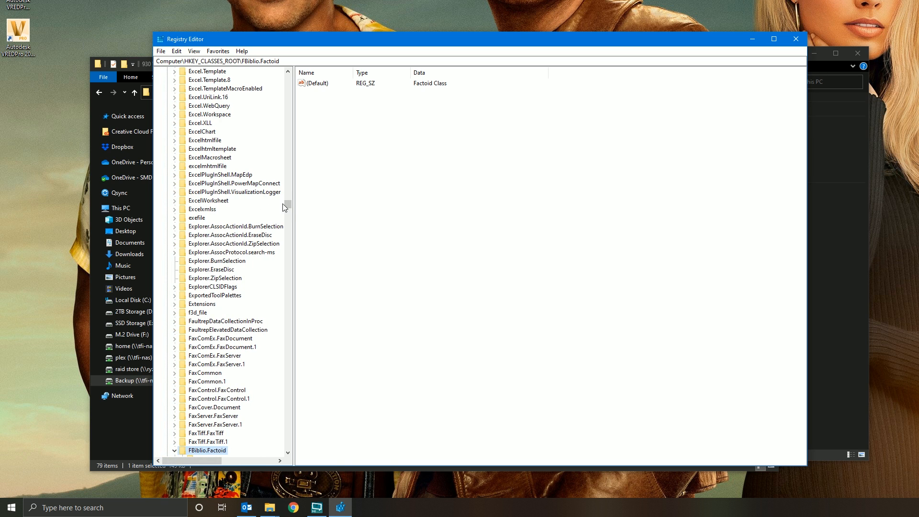
Browse HKEY_CLASSES_ROOT\Folder\shellex\ContextMenuHandlers and bring up the InventorMenu key's actions
scroll("up", 3)
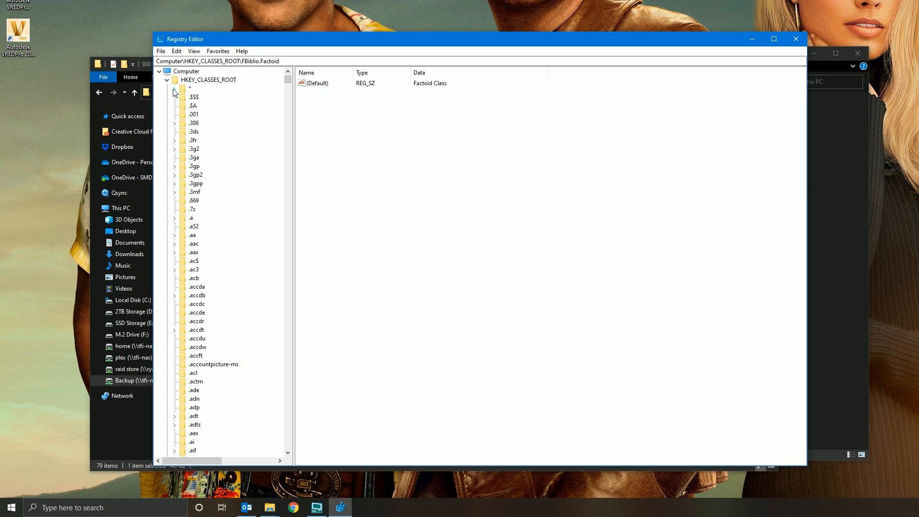
left_click(166, 80)
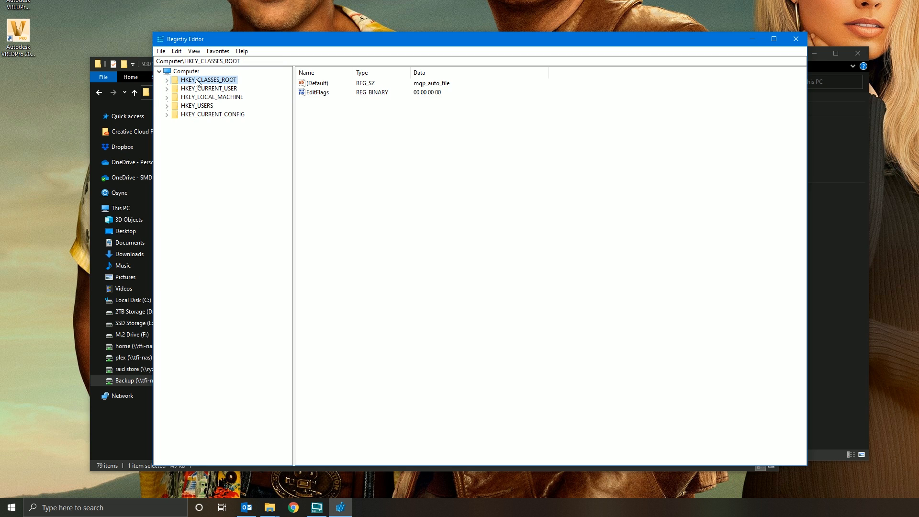
left_click(166, 80)
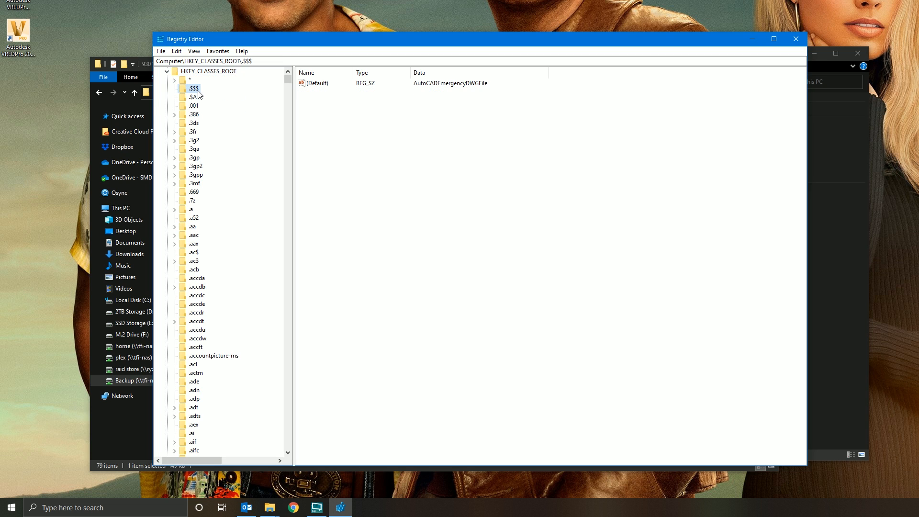
mouse_move(208, 129)
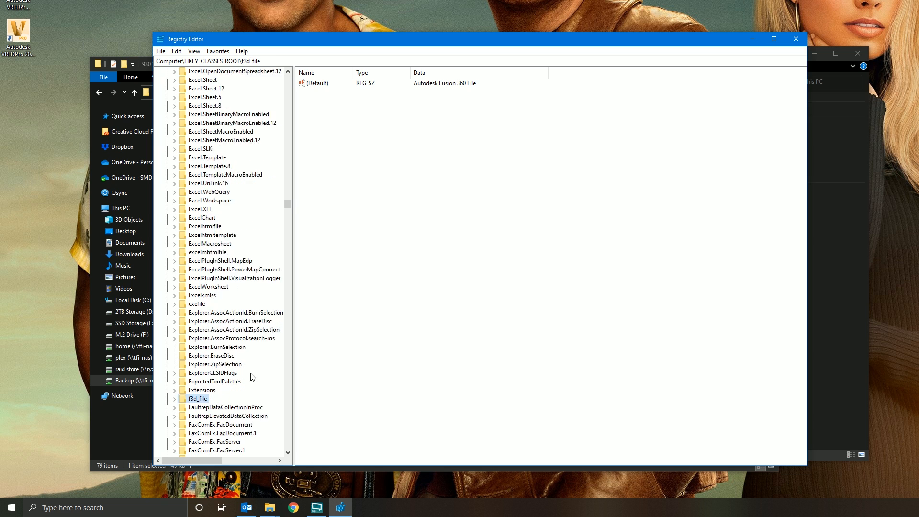
scroll("down", 3)
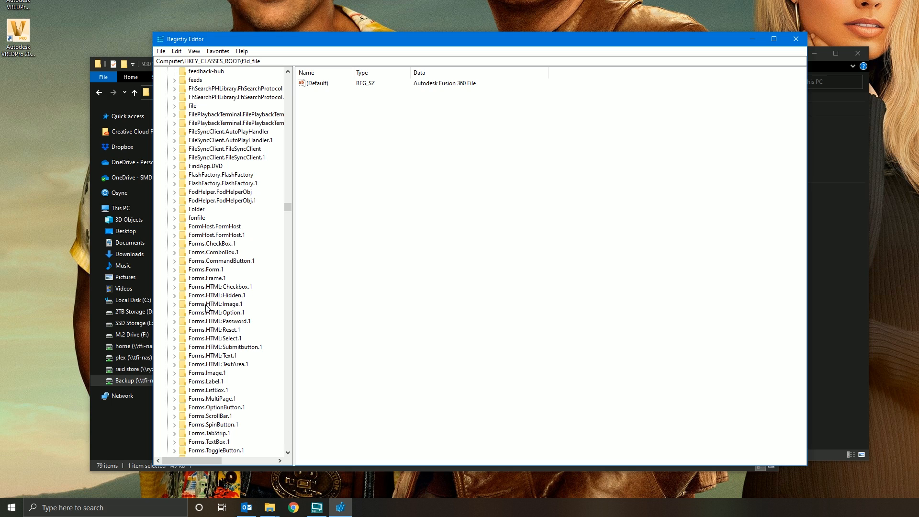
left_click(174, 213)
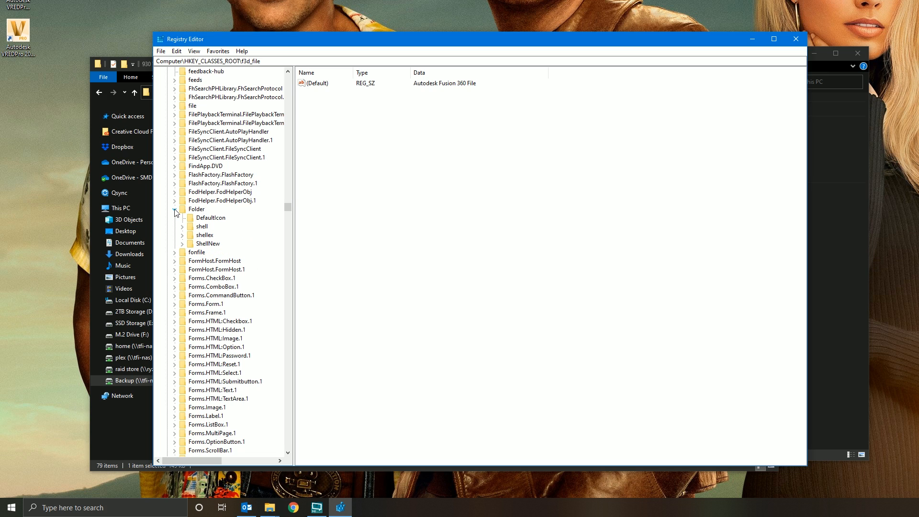
left_click(182, 236)
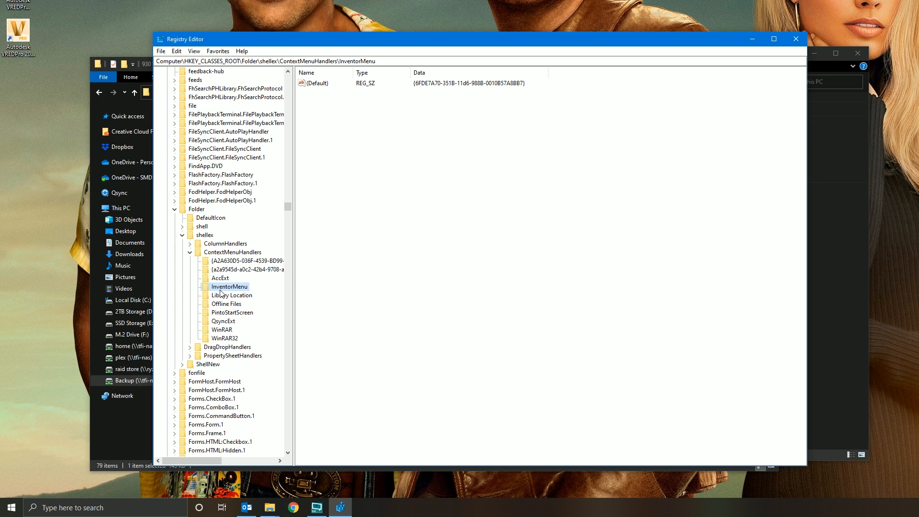
right_click(229, 286)
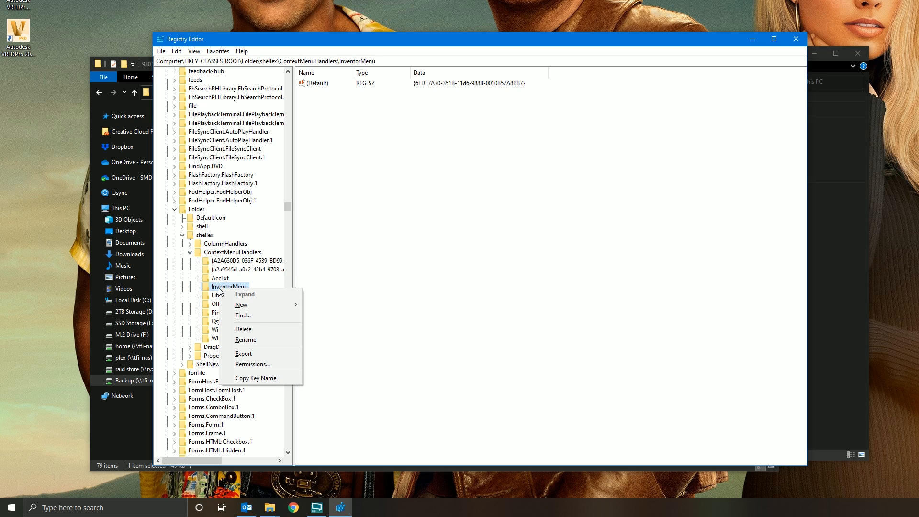
mouse_move(245, 340)
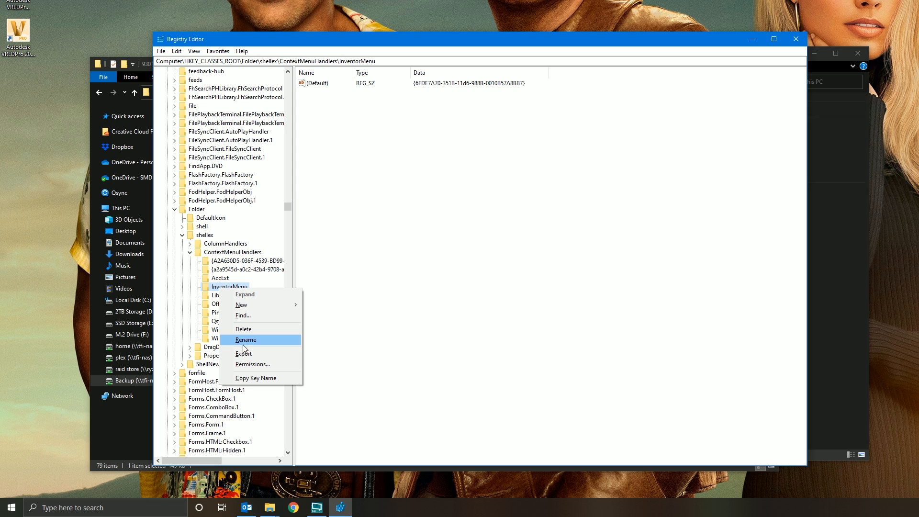
Export the InventorMenu key to the Desktop as 'That Daft Inventor Menu' .reg backup
left_click(244, 353)
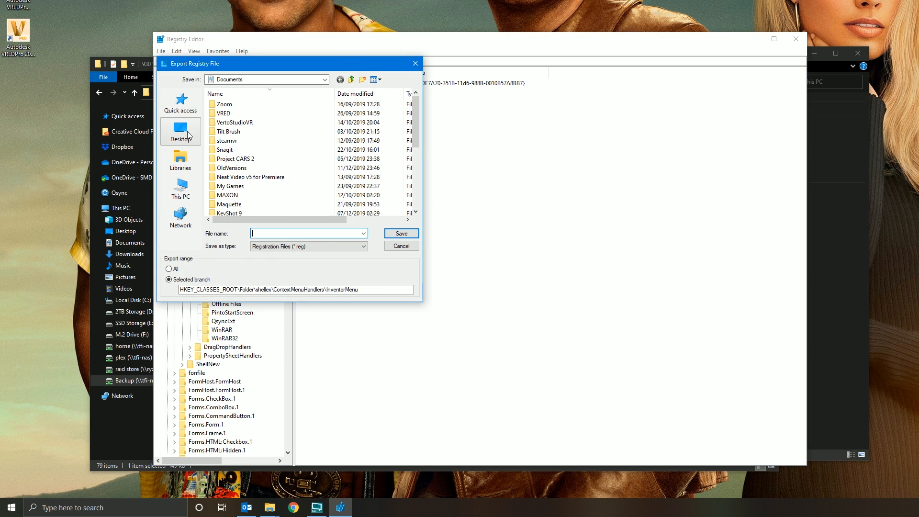
left_click(181, 131)
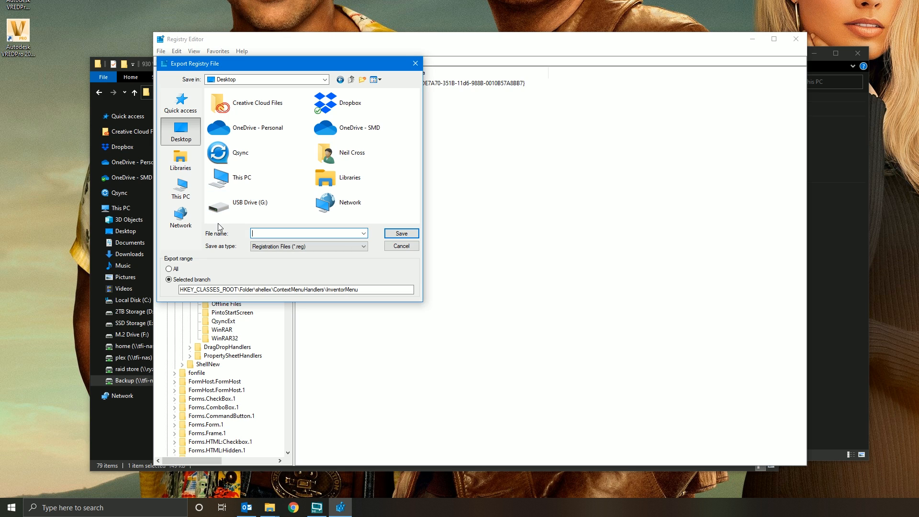
mouse_move(228, 239)
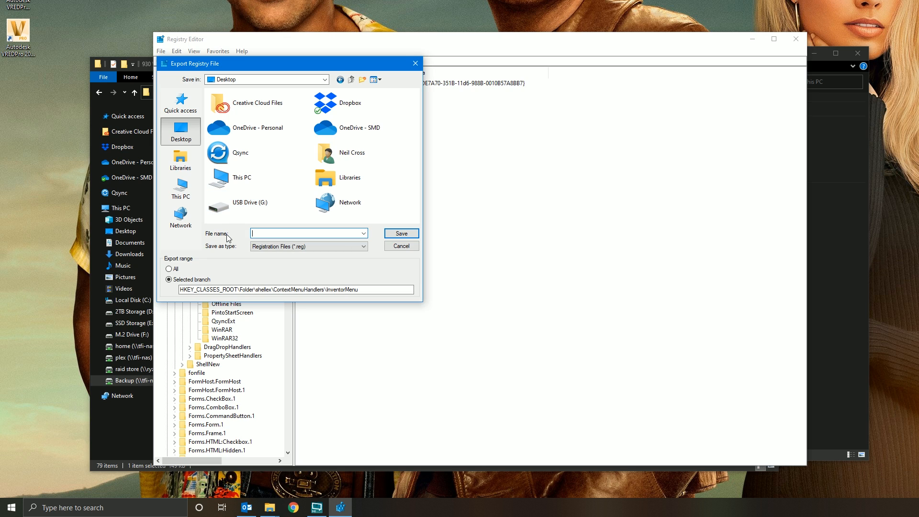
type("That")
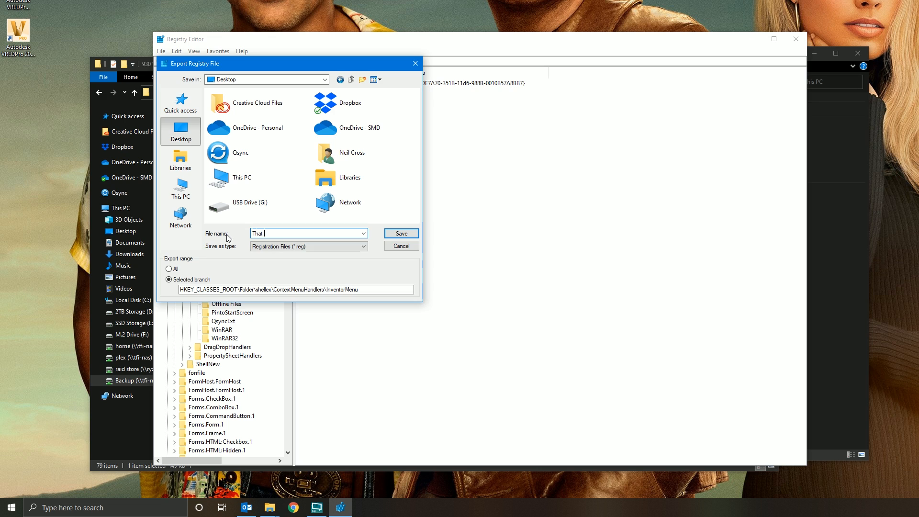
type("Daft Inventor Mu")
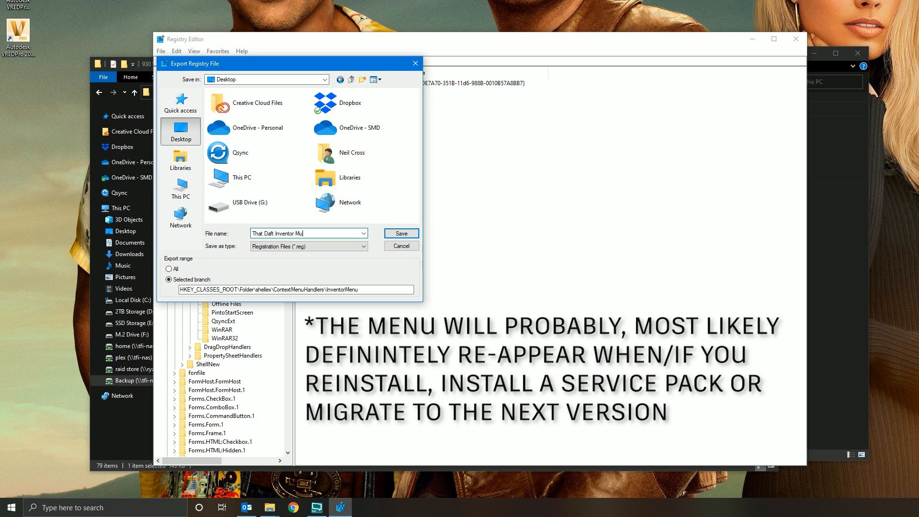
type("nu")
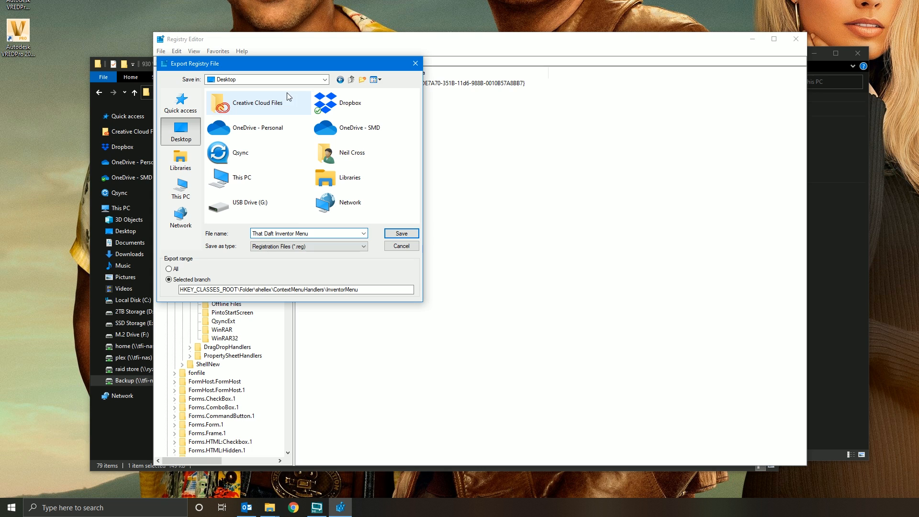
left_click(401, 233)
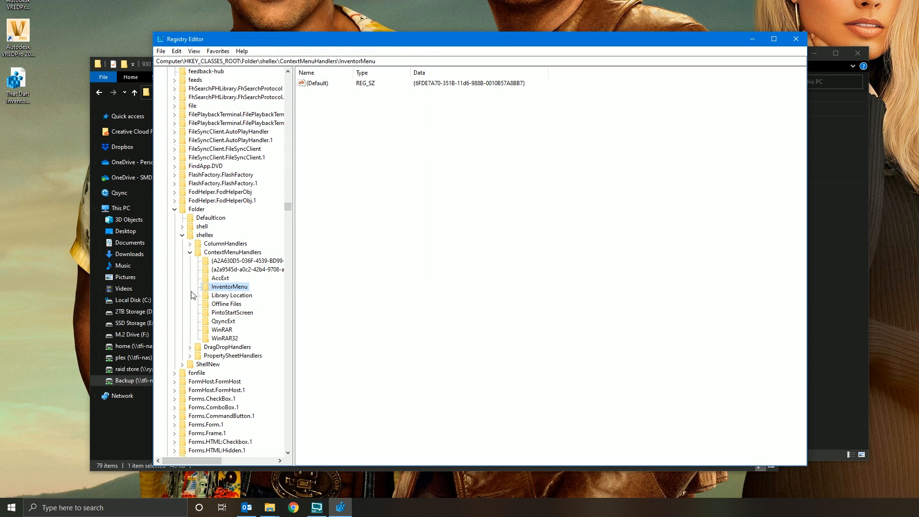
Delete the InventorMenu key with all its subkeys, confirming the permanent removal
right_click(229, 287)
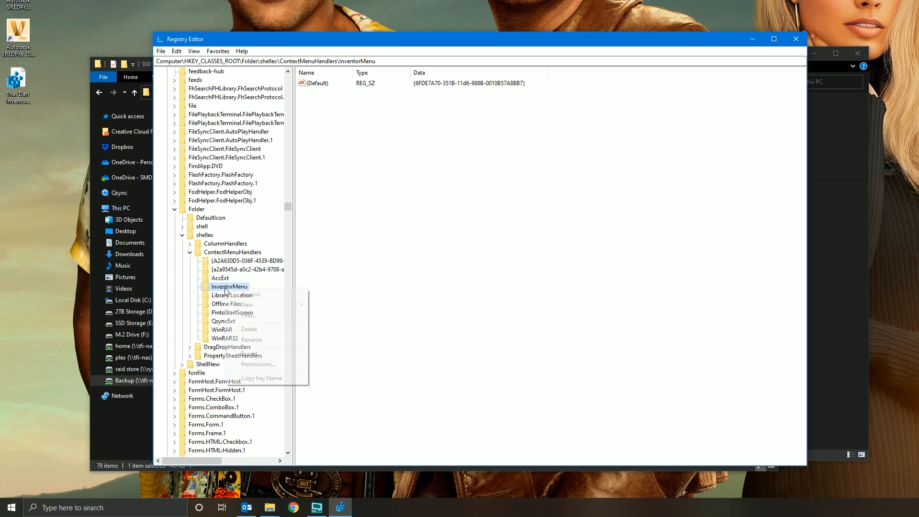
left_click(249, 328)
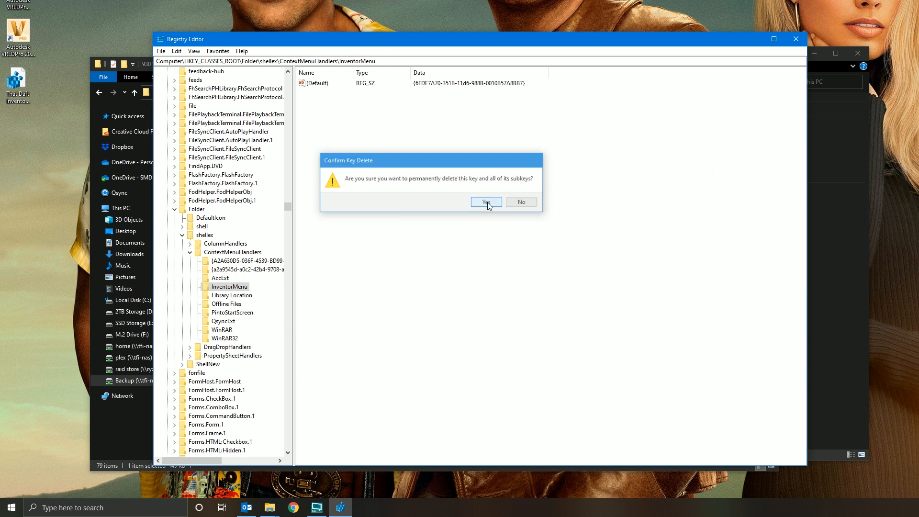
left_click(486, 202)
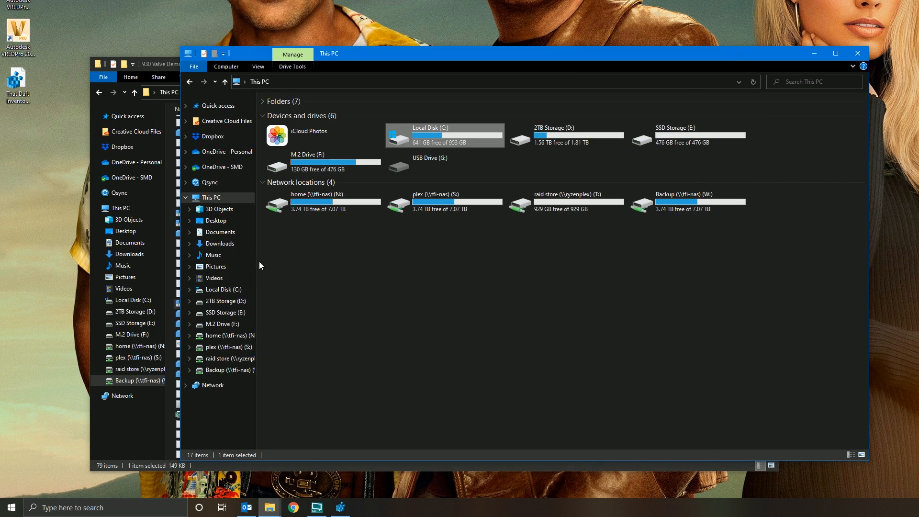
Check Local Disk (C:)'s right-click menu for remaining Inventor entries
right_click(444, 134)
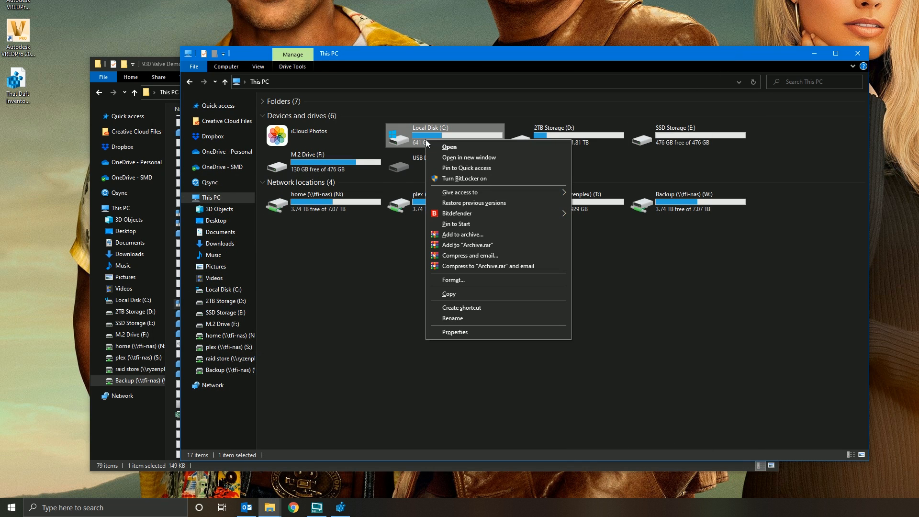
mouse_move(461, 192)
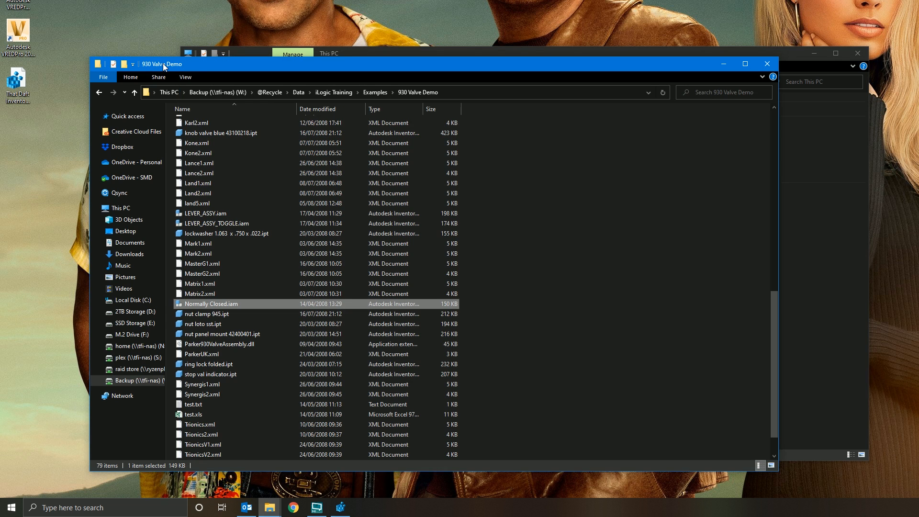
right_click(210, 303)
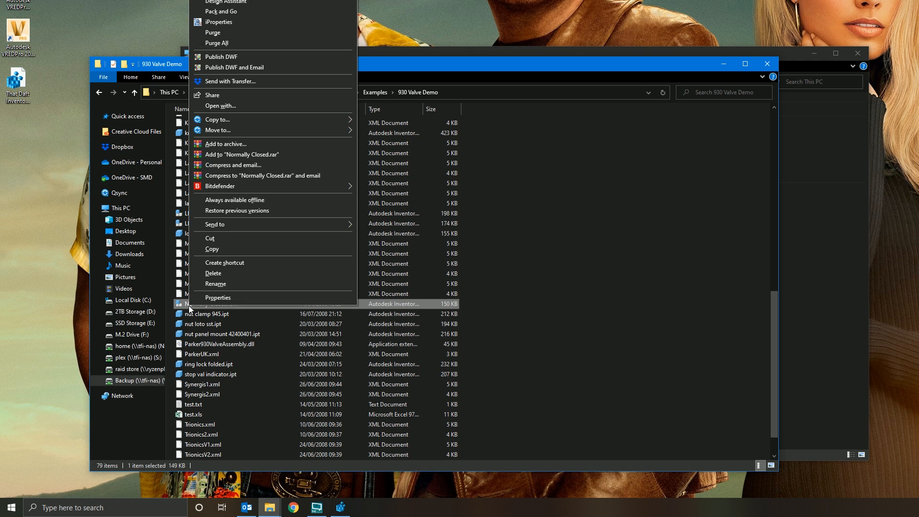
mouse_move(228, 12)
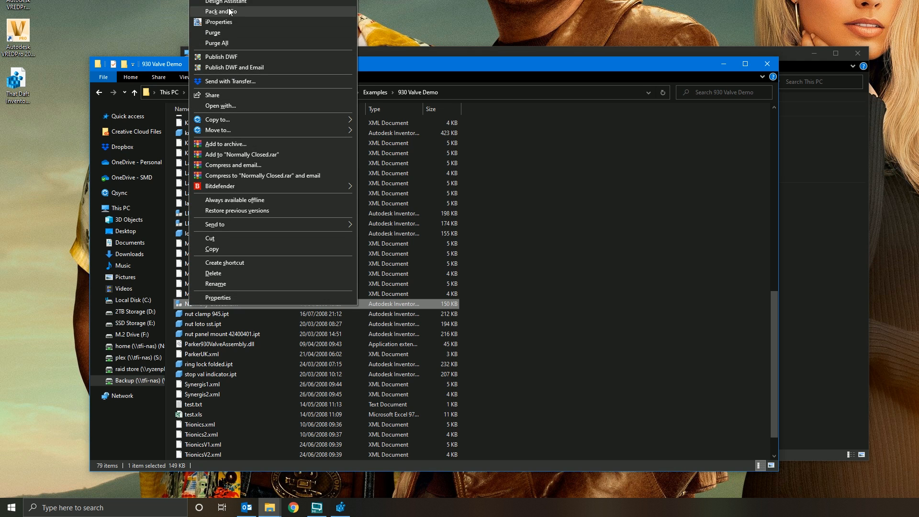
right_click(220, 344)
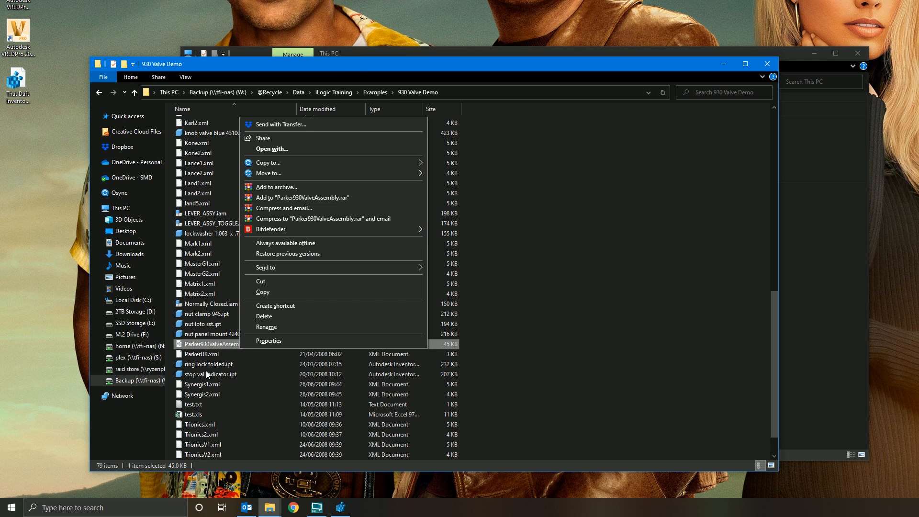
right_click(211, 374)
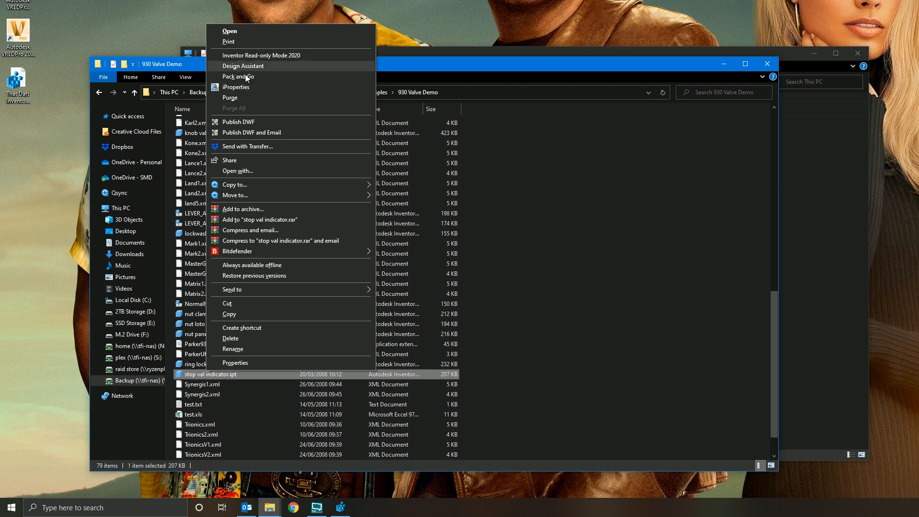
mouse_move(238, 124)
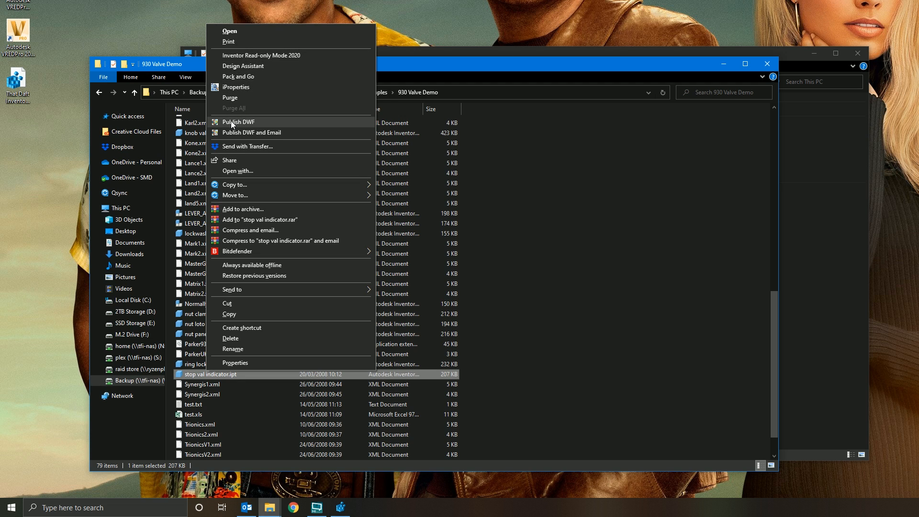
mouse_move(238, 98)
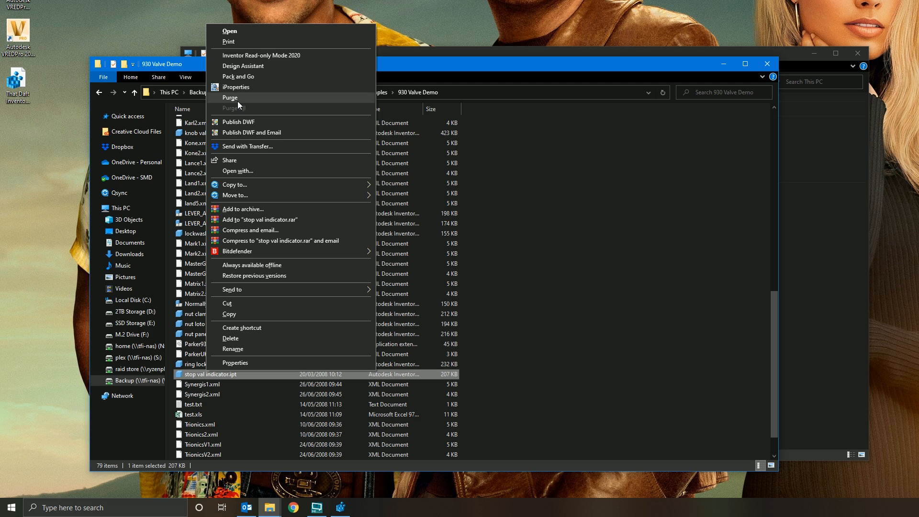
mouse_move(239, 77)
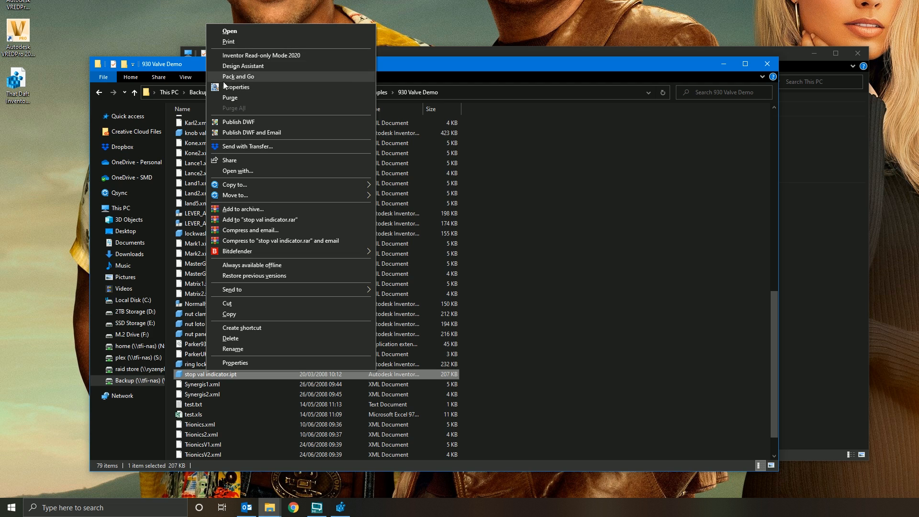
mouse_move(236, 87)
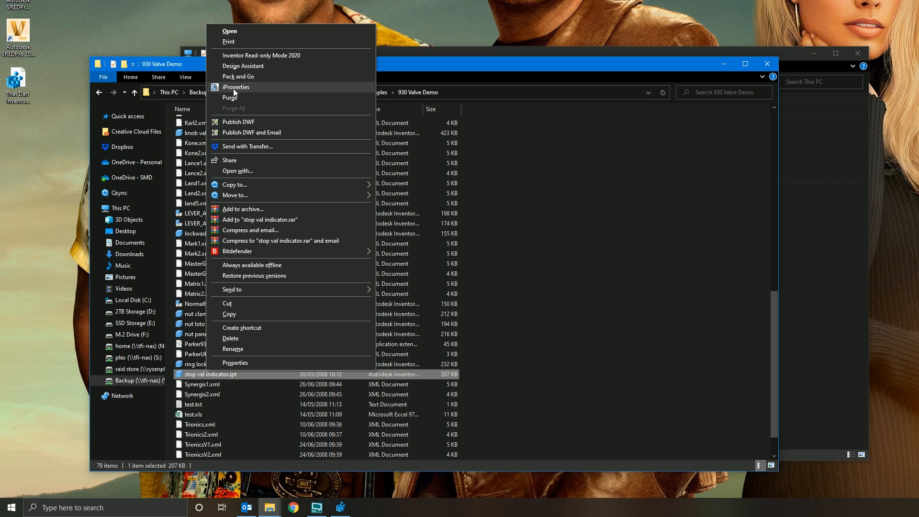
mouse_move(249, 56)
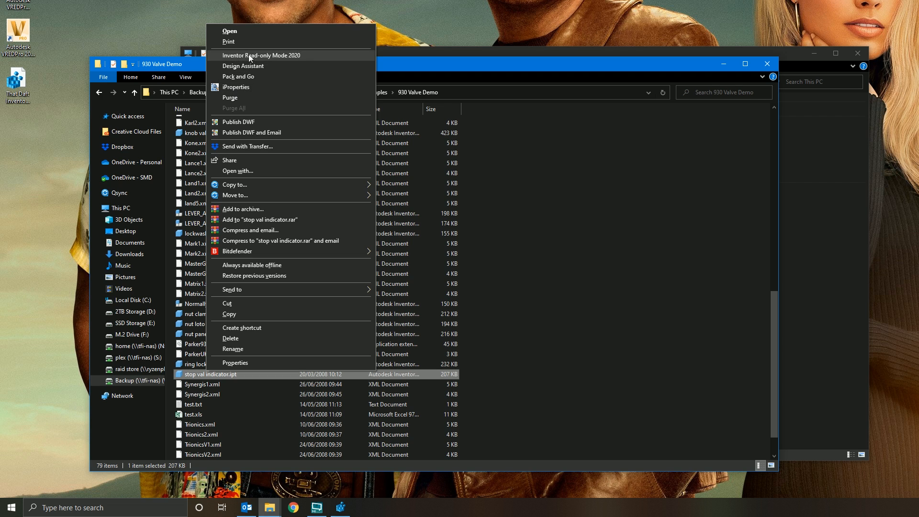
mouse_move(392, 69)
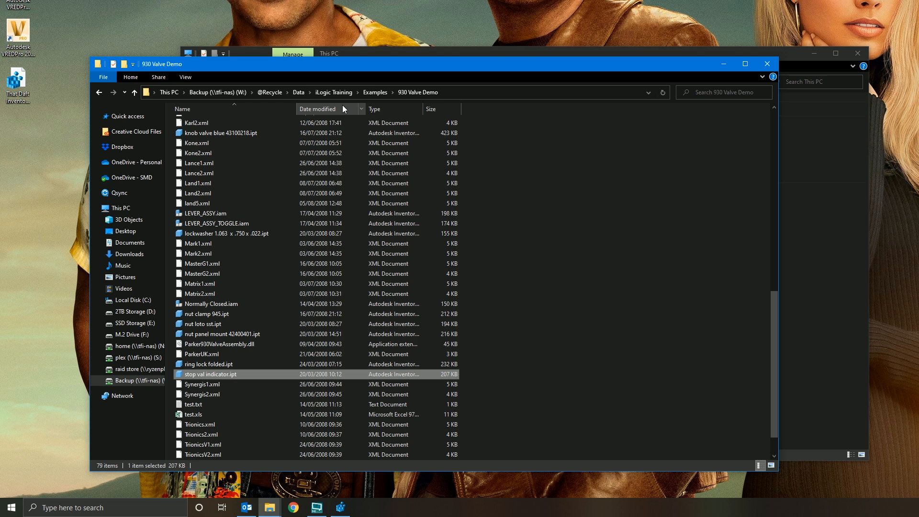
Show the right-click menu of the valve assy comp 930 ss file, still offering Publish DWF
scroll("down", 3)
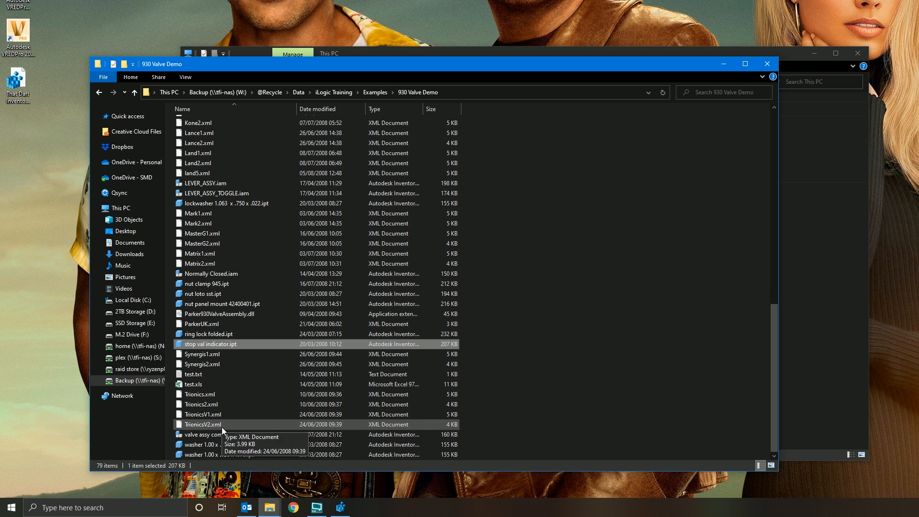
right_click(199, 435)
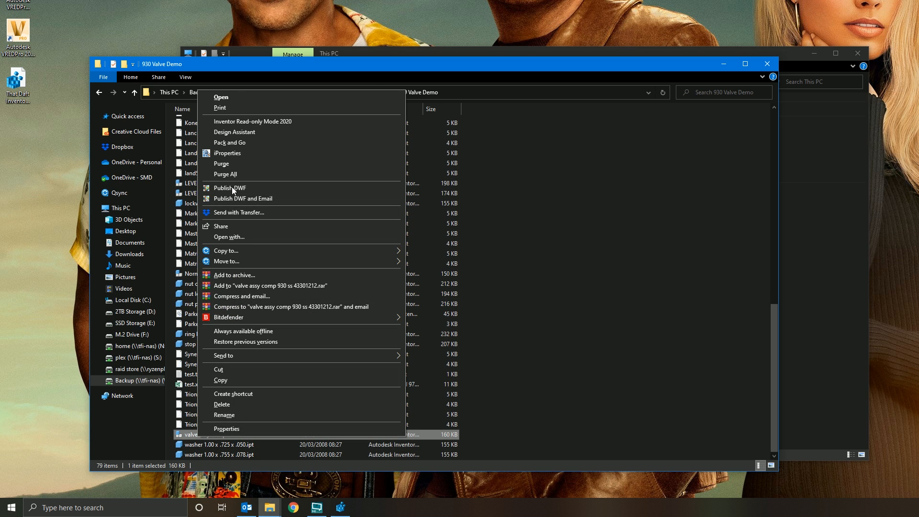
mouse_move(234, 132)
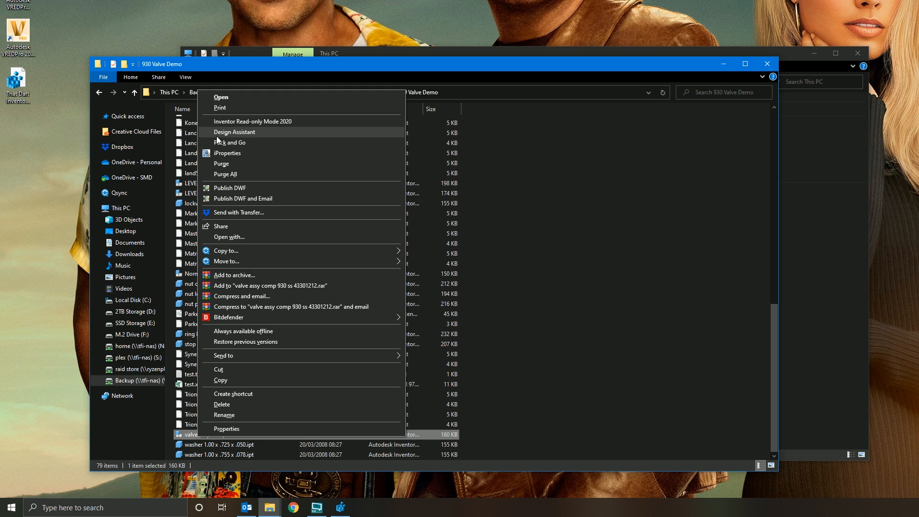
mouse_move(224, 174)
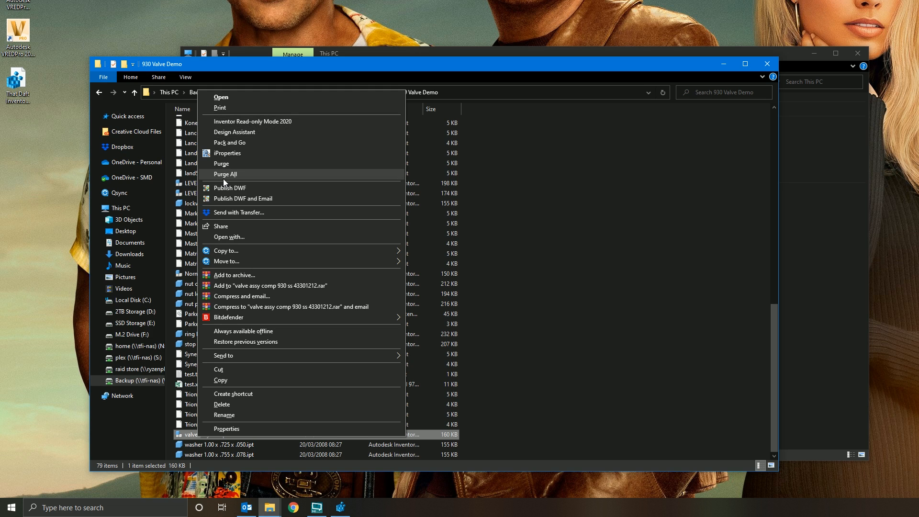
mouse_move(219, 176)
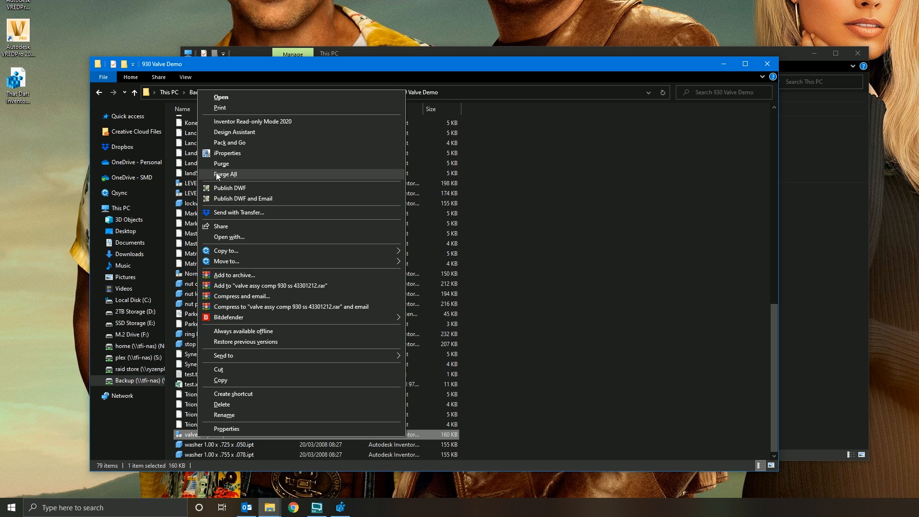
mouse_move(226, 122)
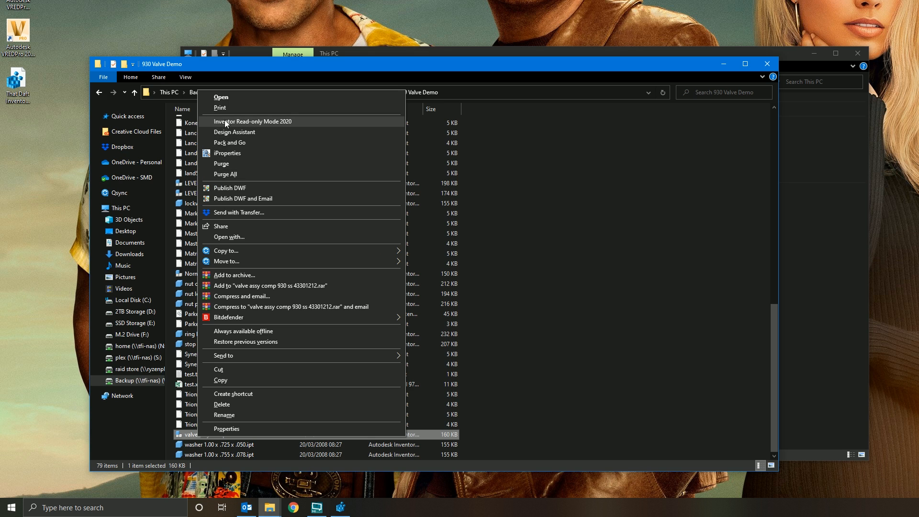
mouse_move(256, 144)
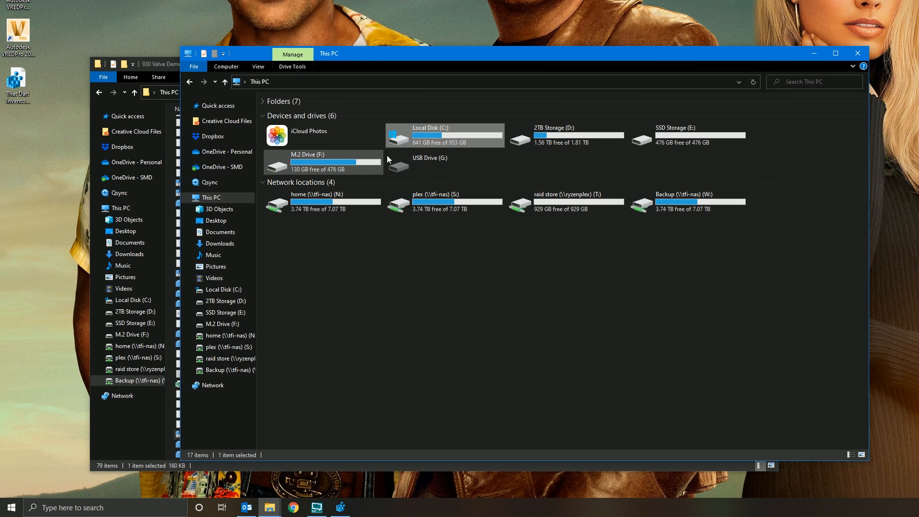
Show Local Disk (C:)'s right-click menu, now free of Inventor commands
right_click(445, 135)
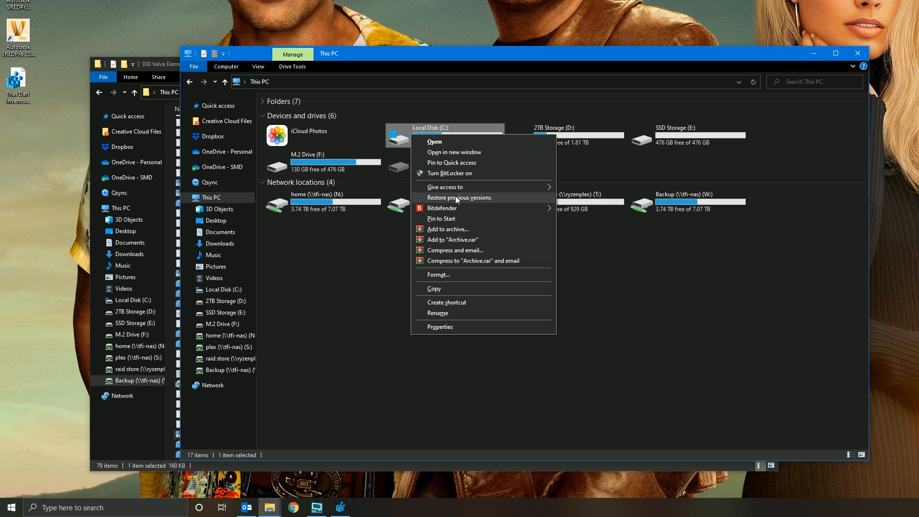
mouse_move(437, 59)
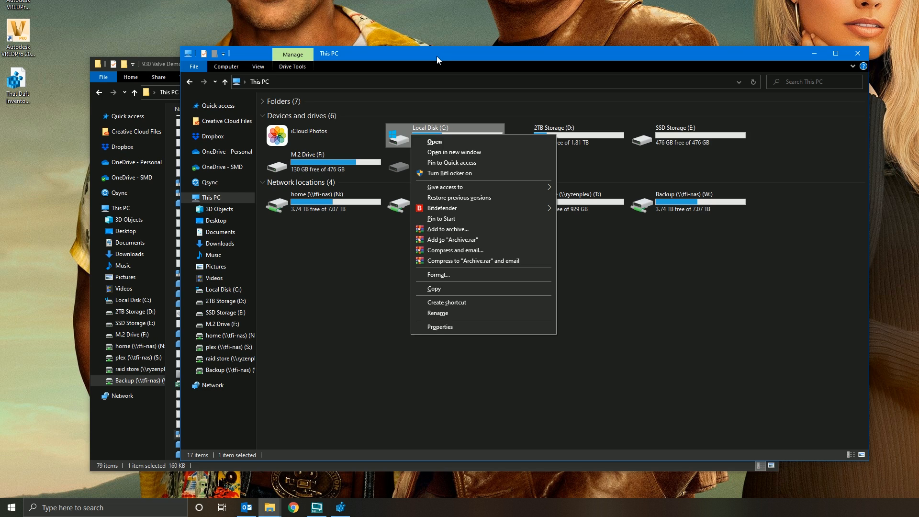
mouse_move(440, 327)
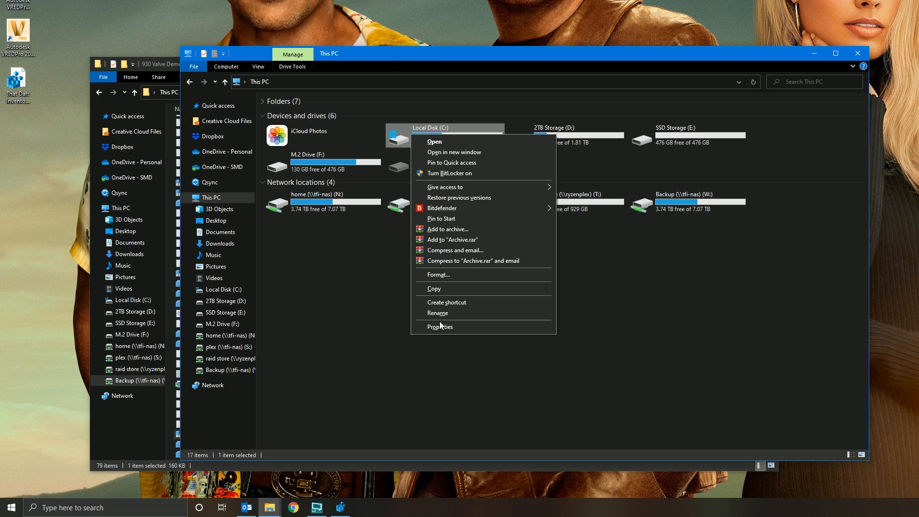
mouse_move(387, 302)
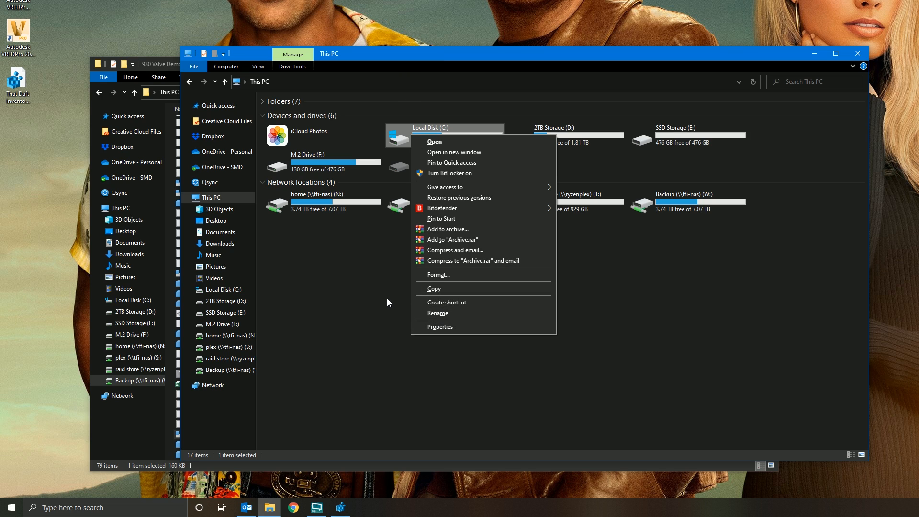
mouse_move(469, 52)
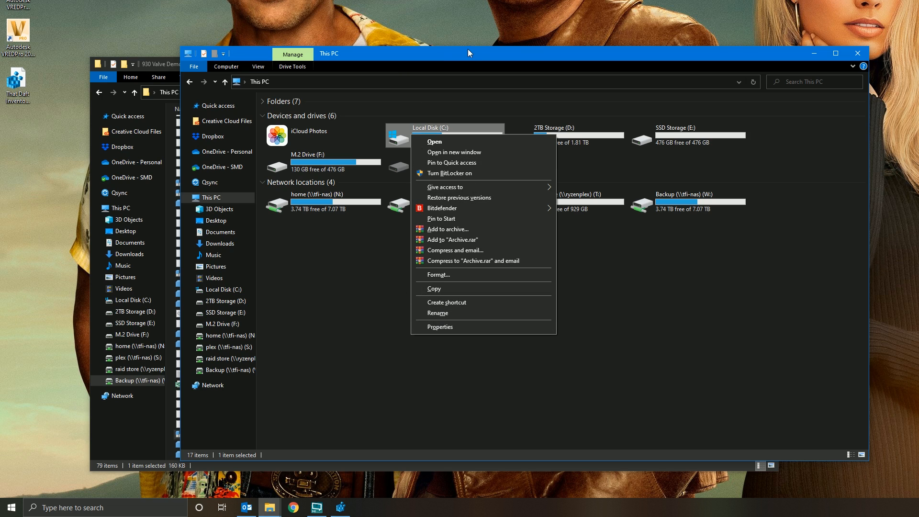
mouse_move(481, 83)
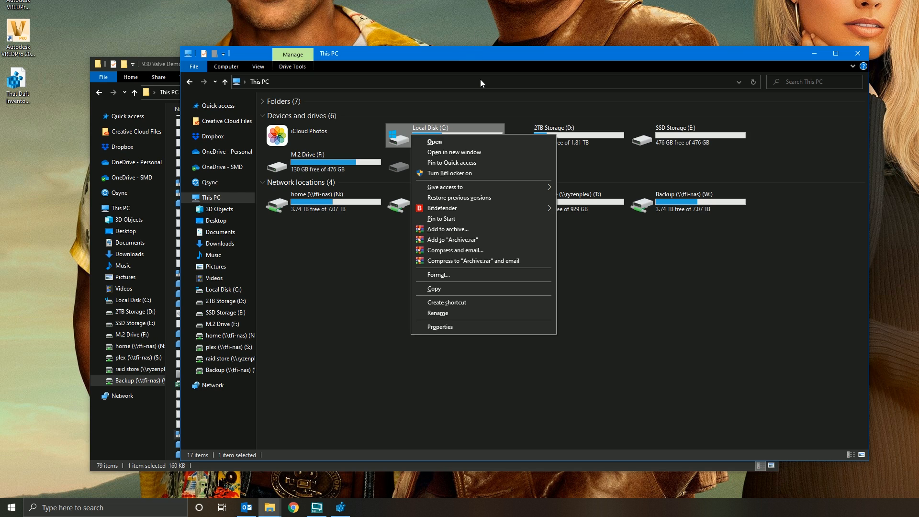
mouse_move(362, 65)
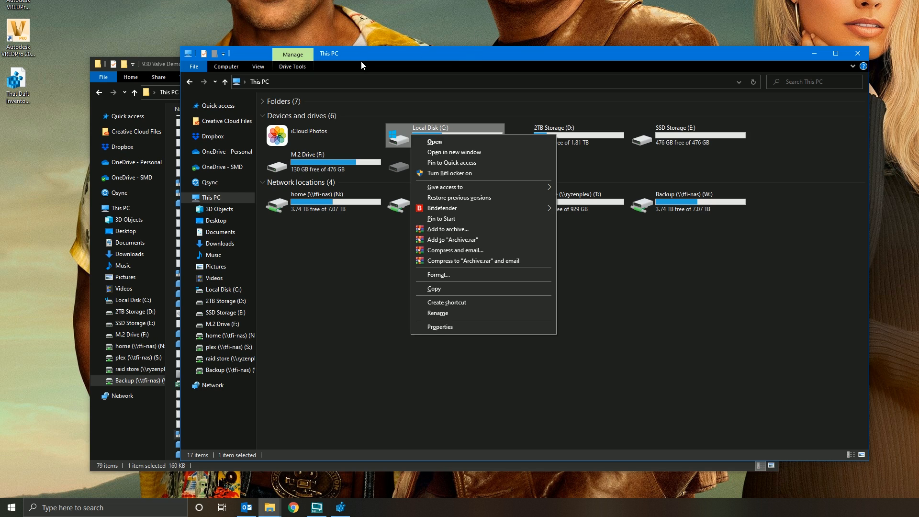
mouse_move(375, 165)
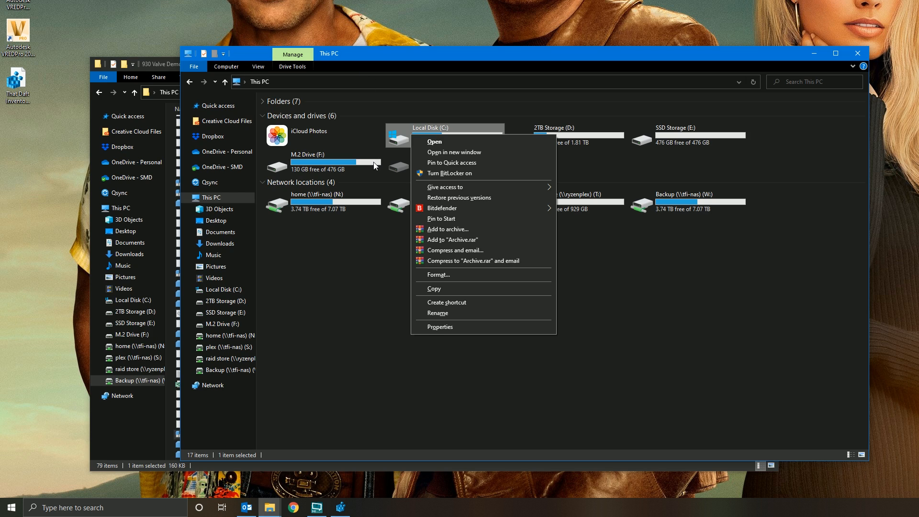